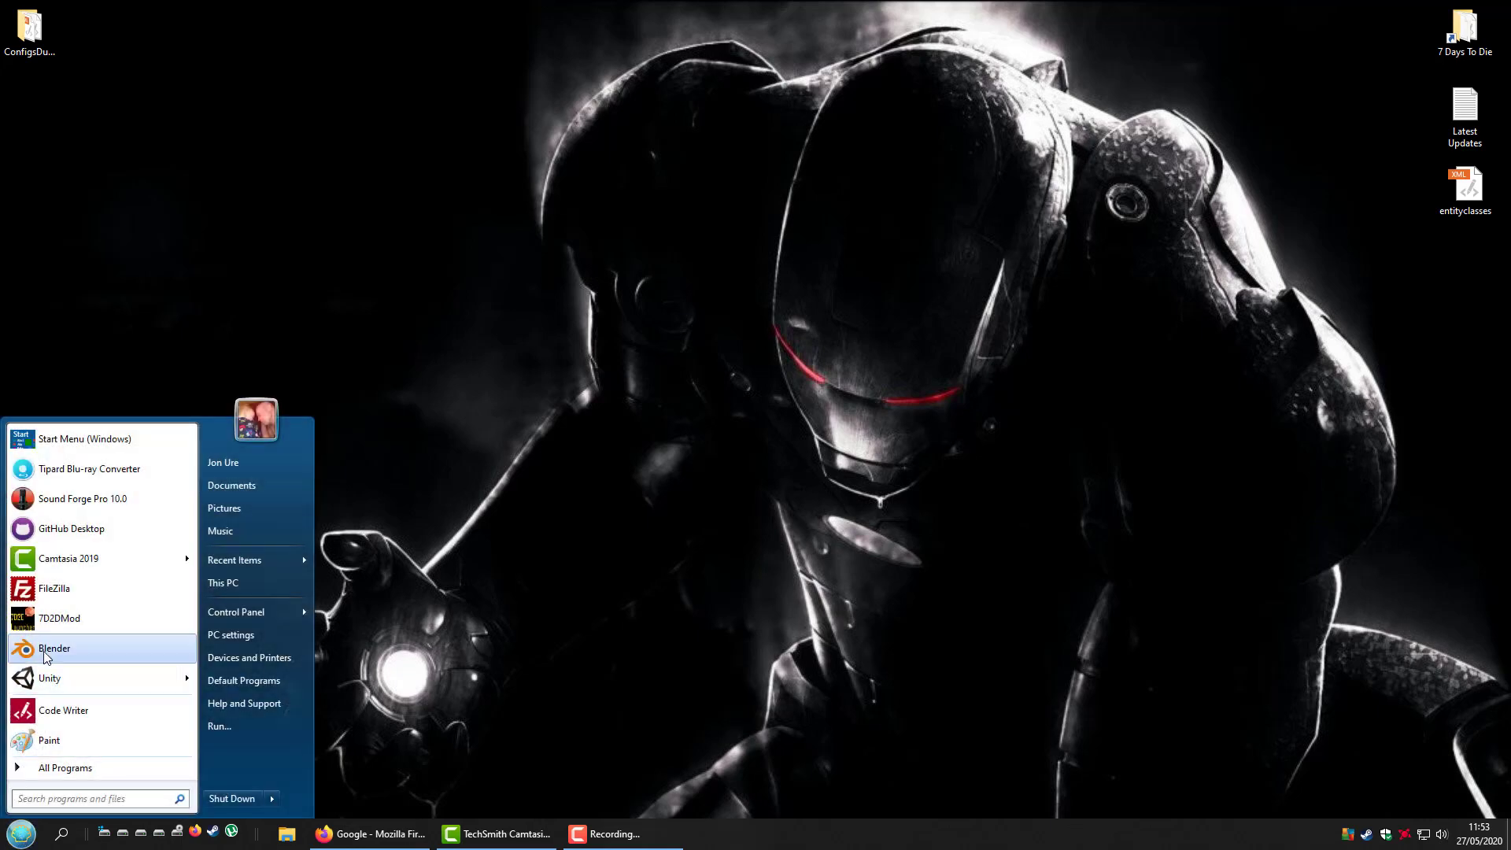
# In 7D2D Mod Launcher, select War3zuk Alpha 18 AIO OverHaul and follow its gitlab.com link
pyautogui.click(669, 302)
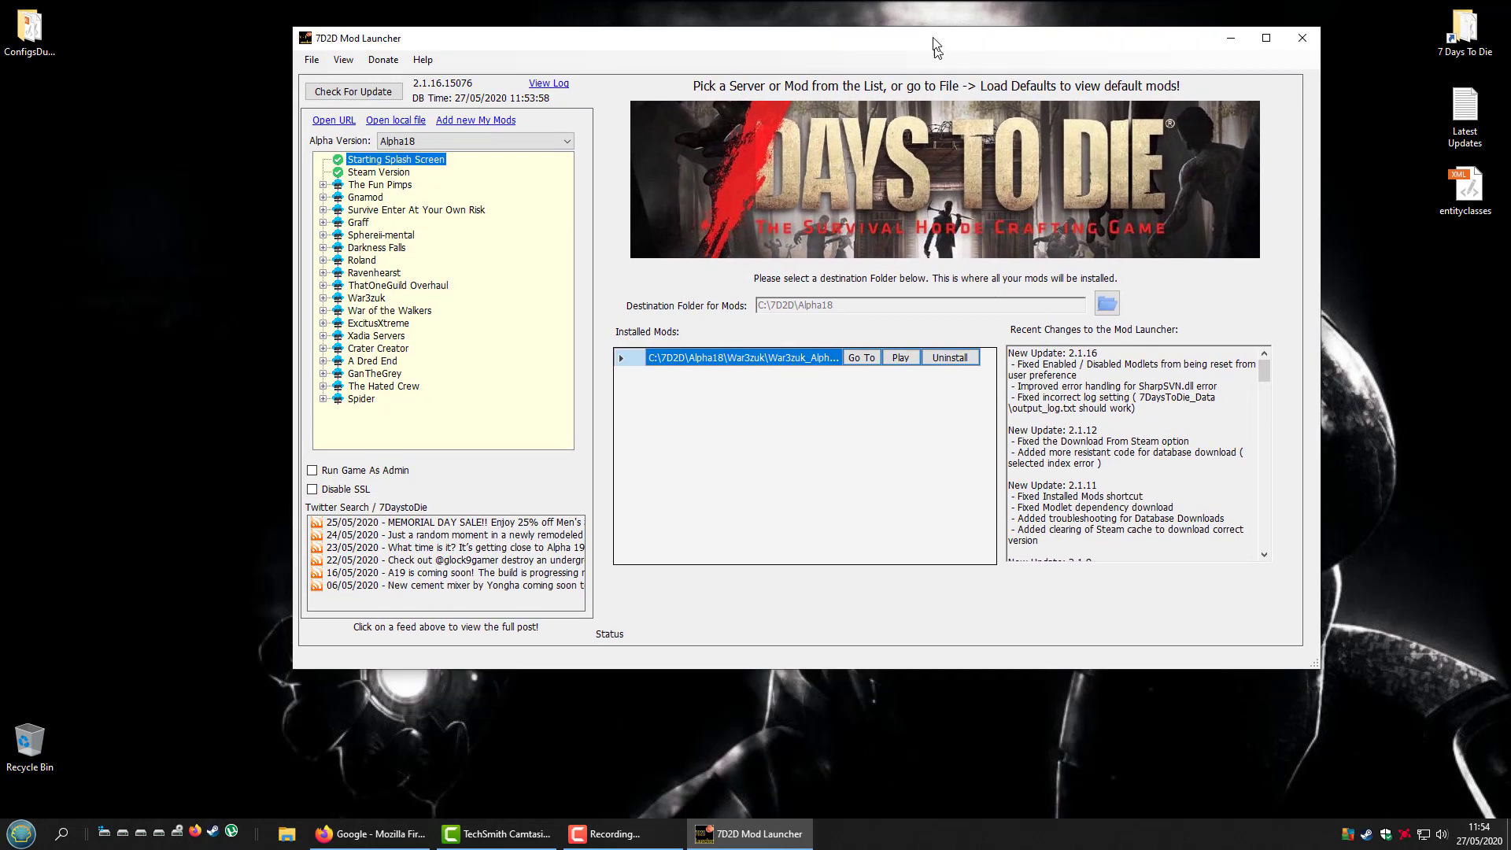
pyautogui.click(325, 285)
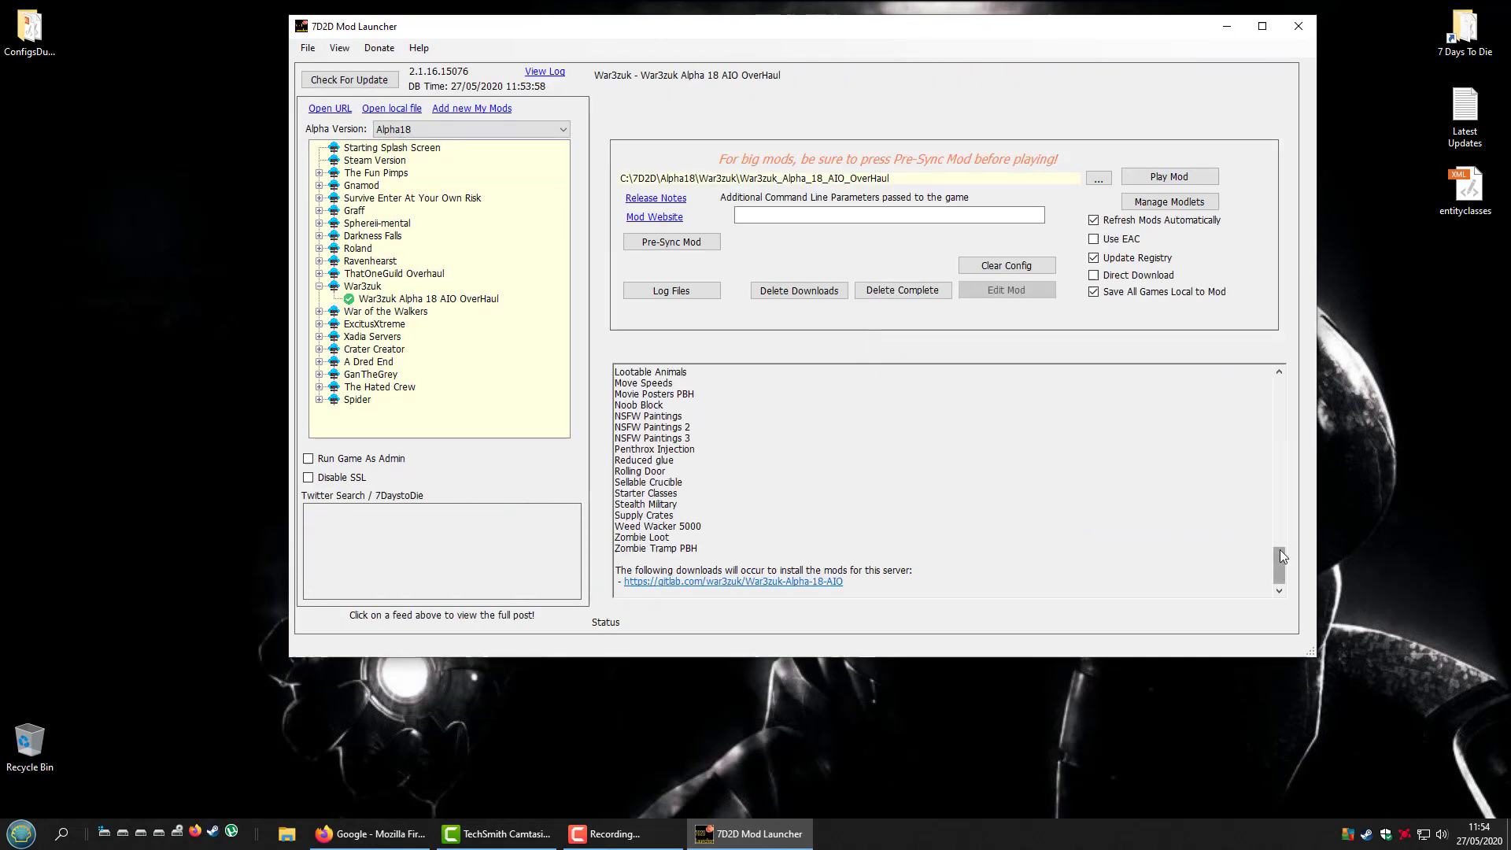
pyautogui.scroll(3)
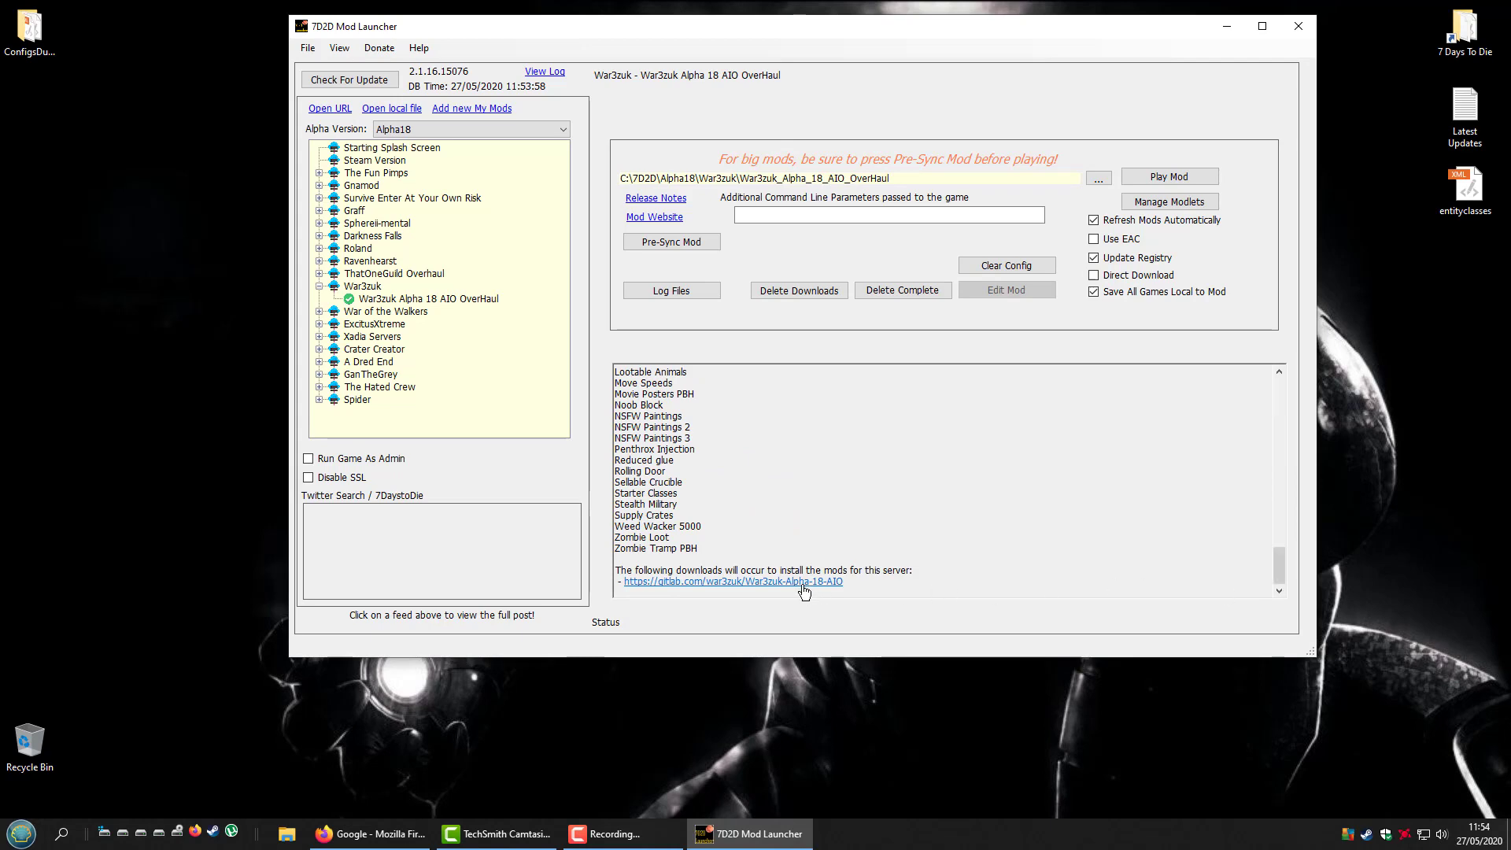
pyautogui.click(733, 581)
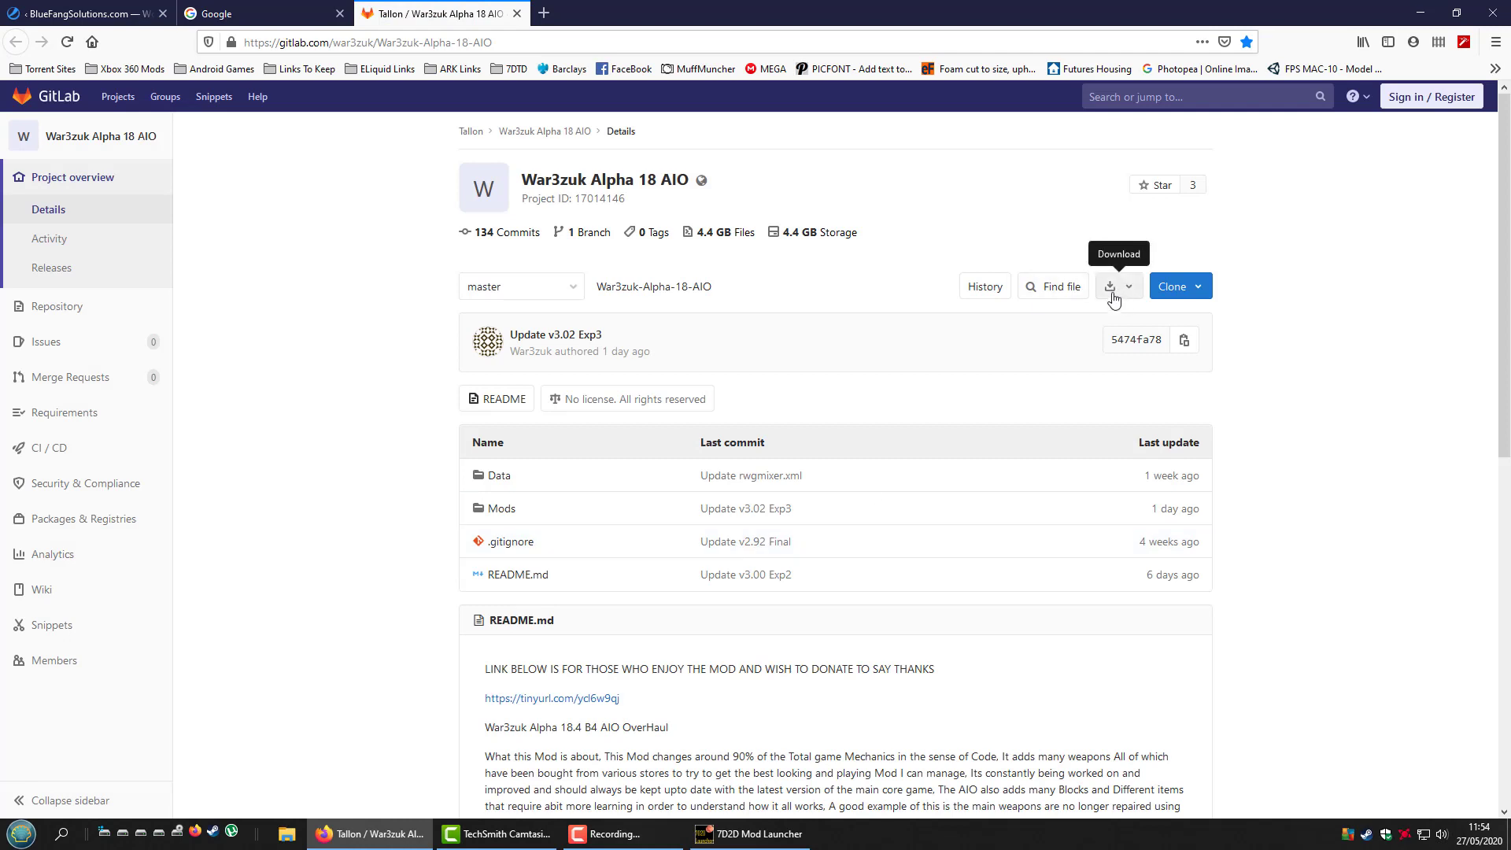
# Download the War3zuk-Alpha-18-AIO-master source code from GitLab as a zip
pyautogui.click(1129, 287)
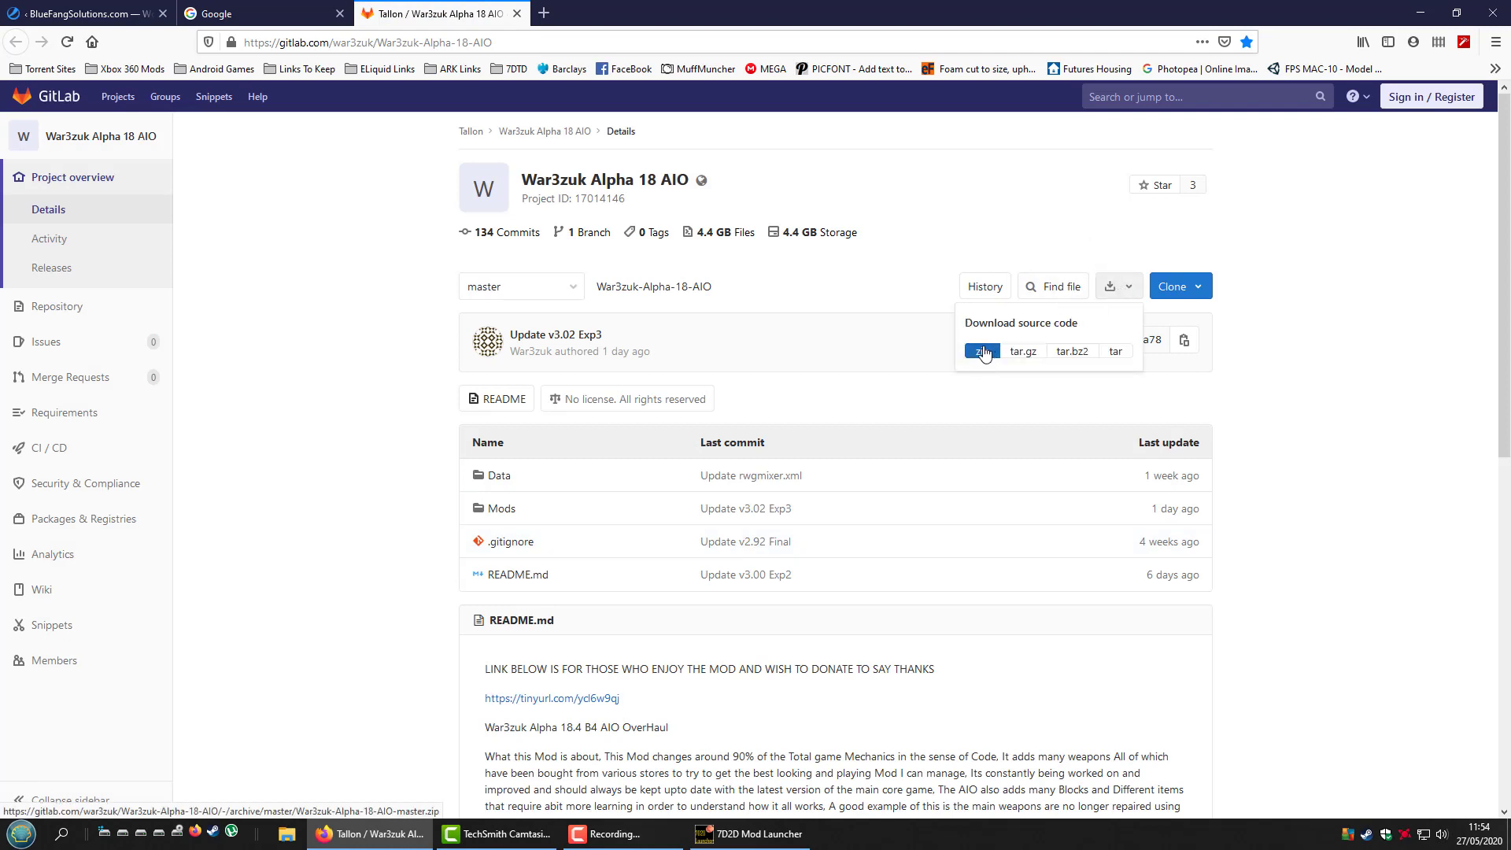
pyautogui.click(981, 349)
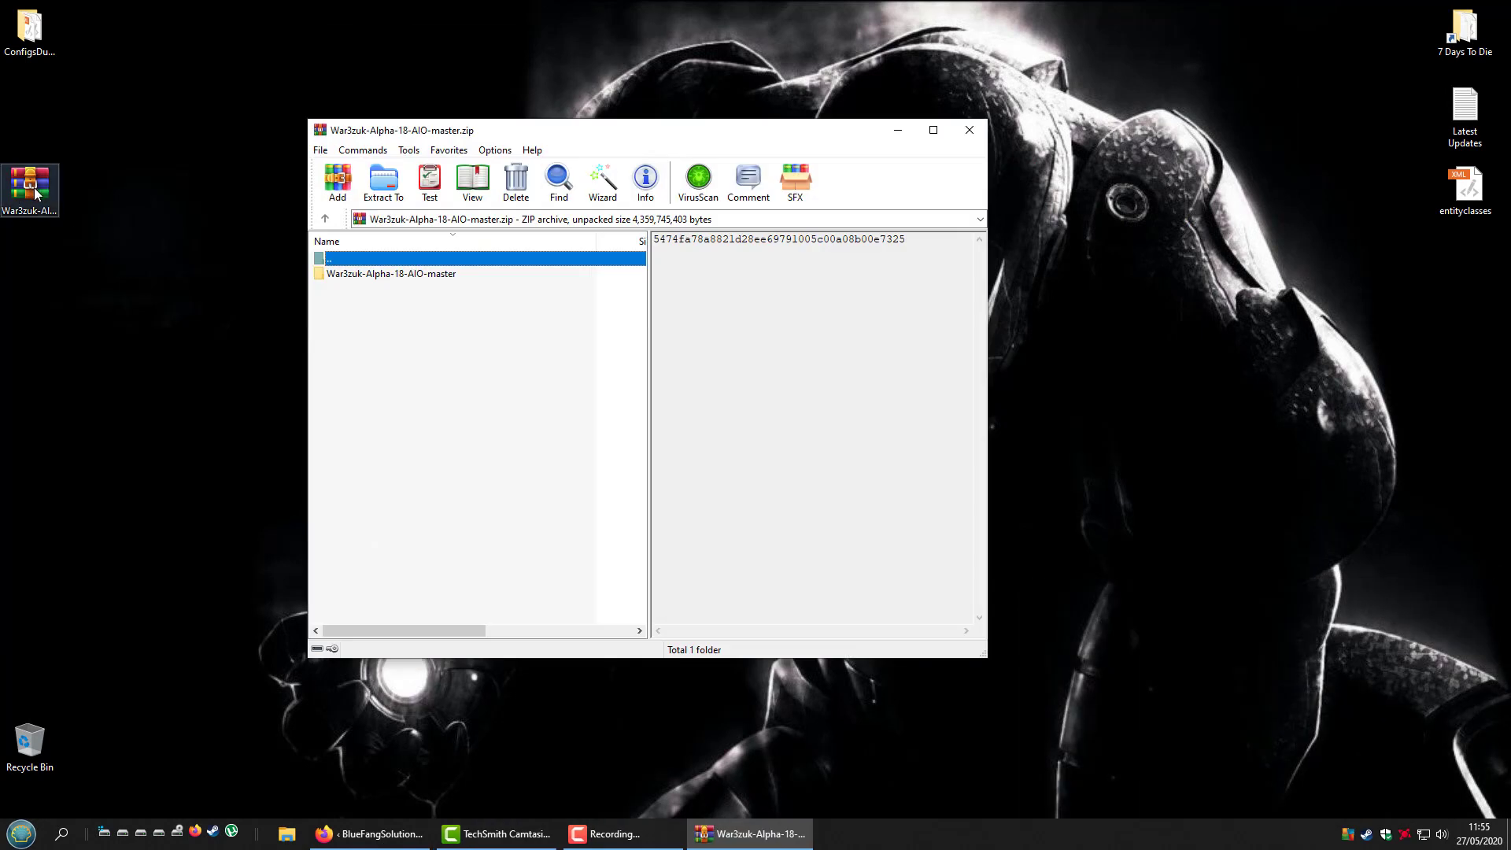
# Drag Mods and Data from War3zuk-Alpha-18-AIO-master onto the desktop, then close WinRAR
pyautogui.doubleClick(391, 274)
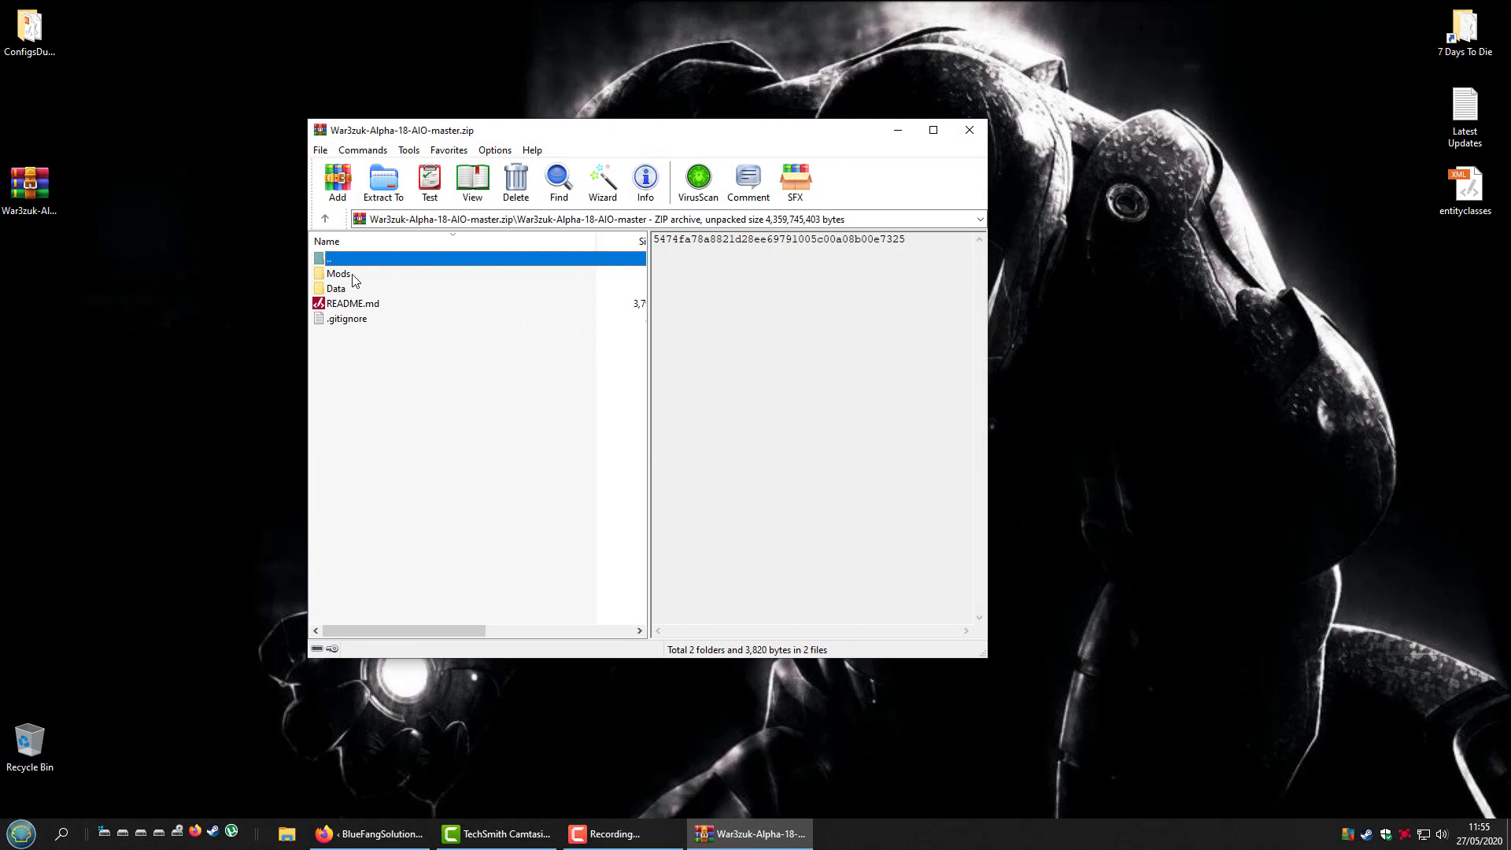
pyautogui.click(336, 288)
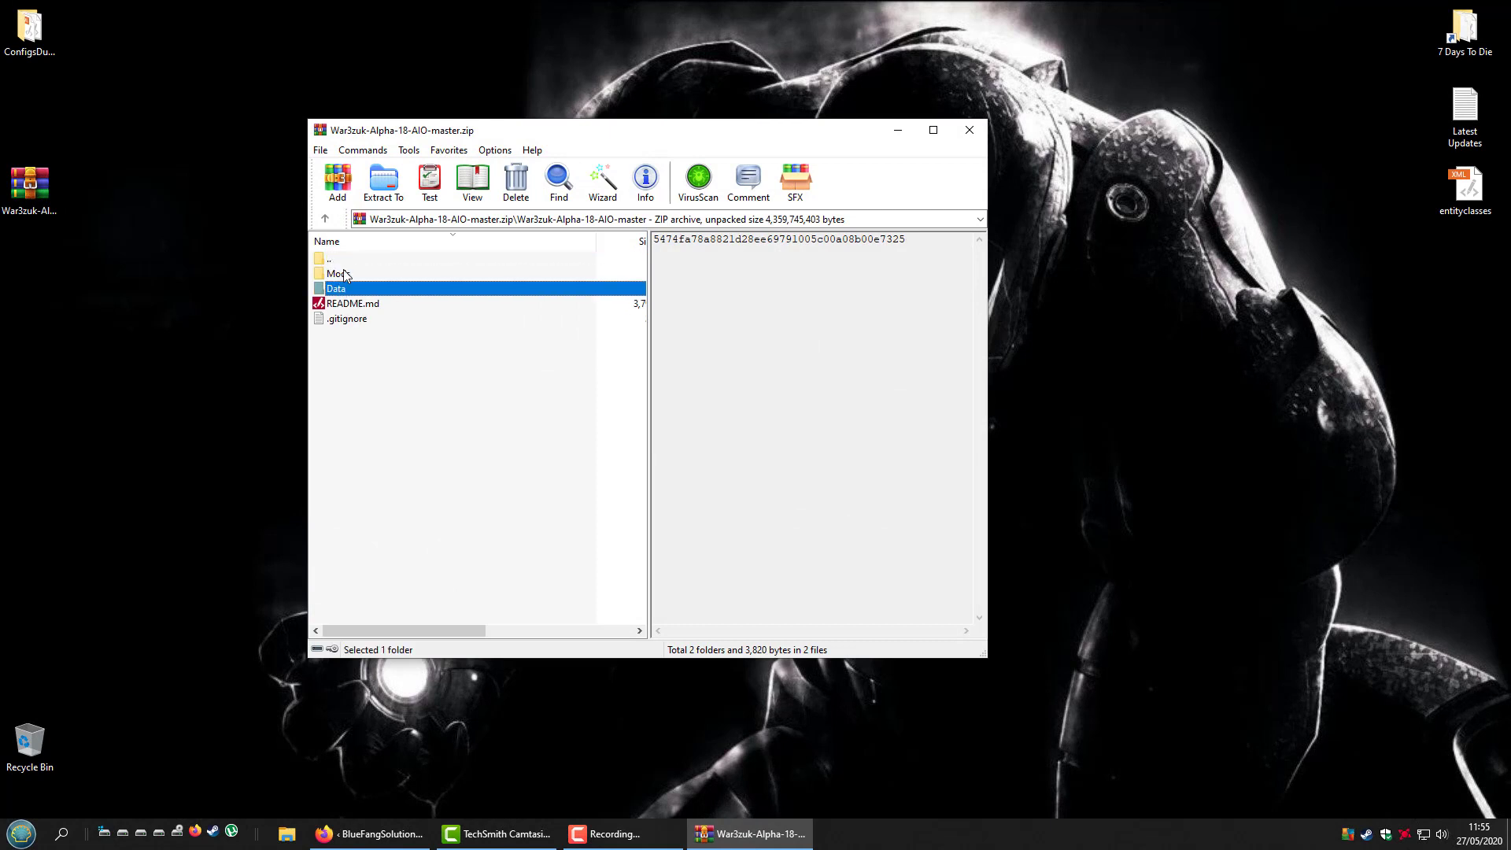
pyautogui.click(339, 273)
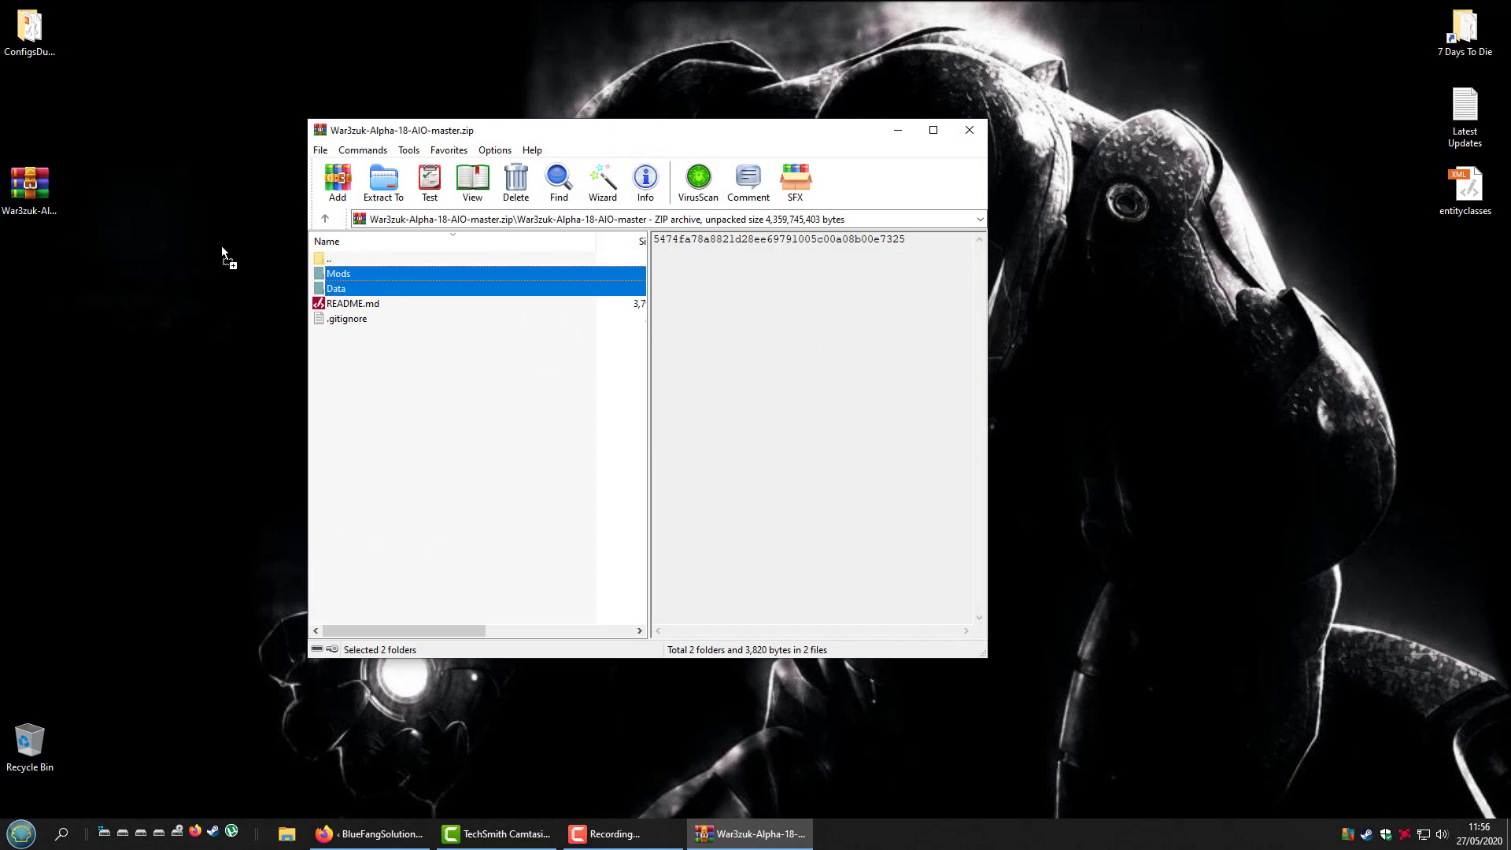
pyautogui.click(382, 184)
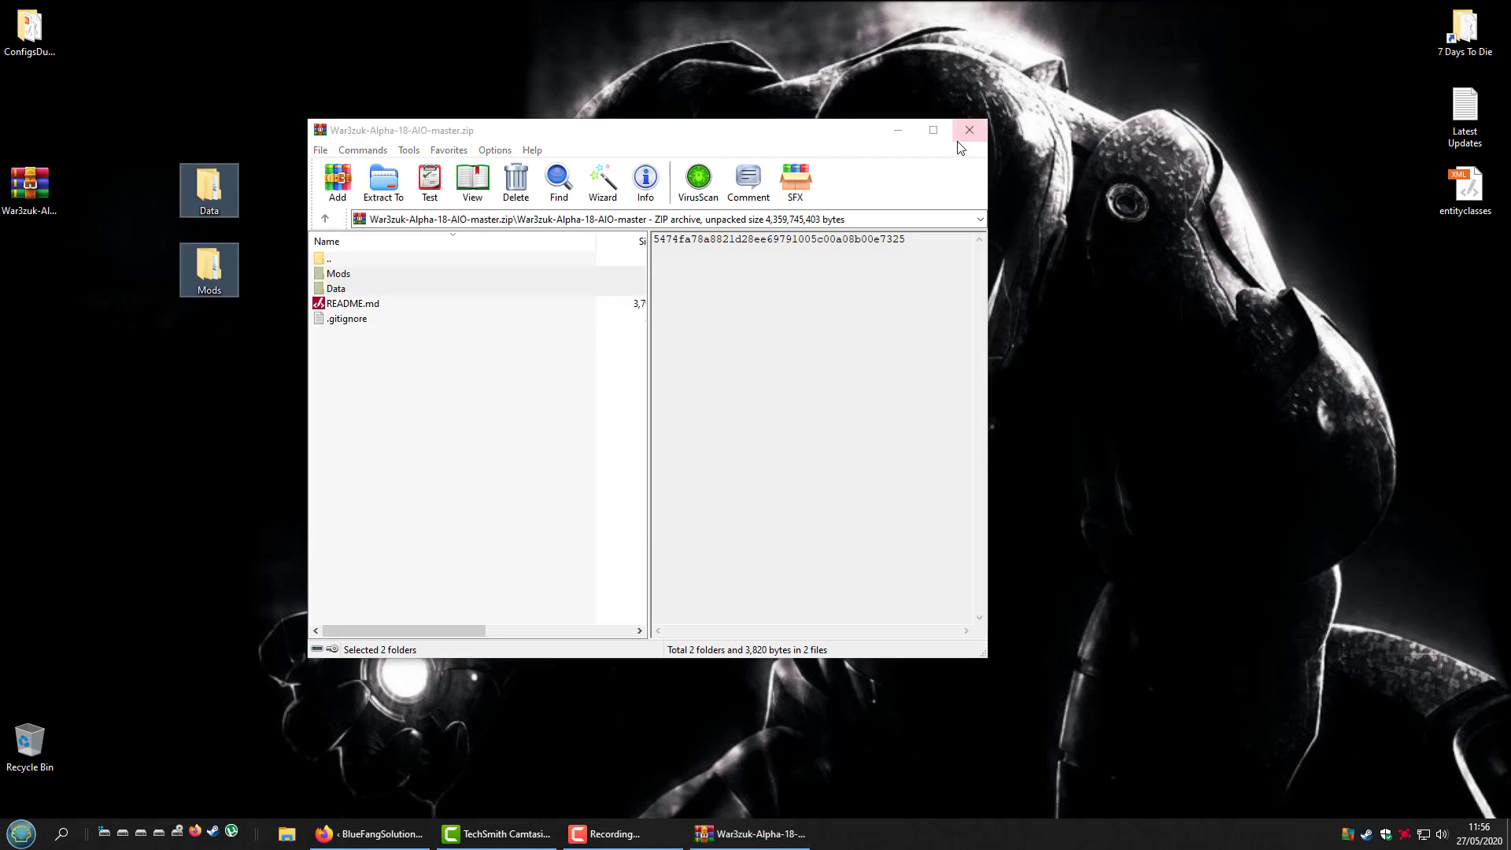
pyautogui.click(969, 129)
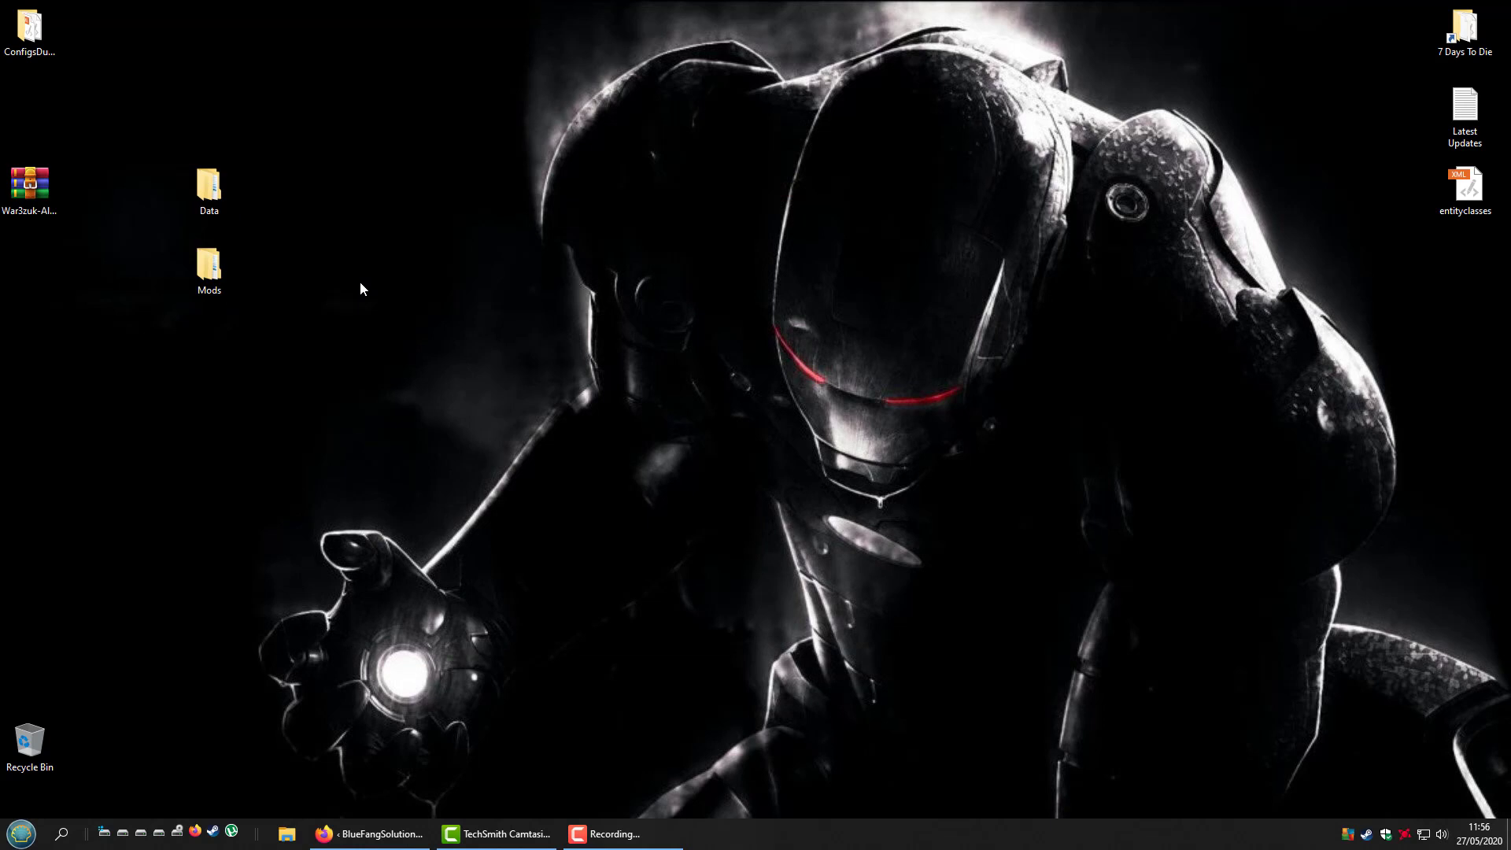
pyautogui.moveTo(415, 317)
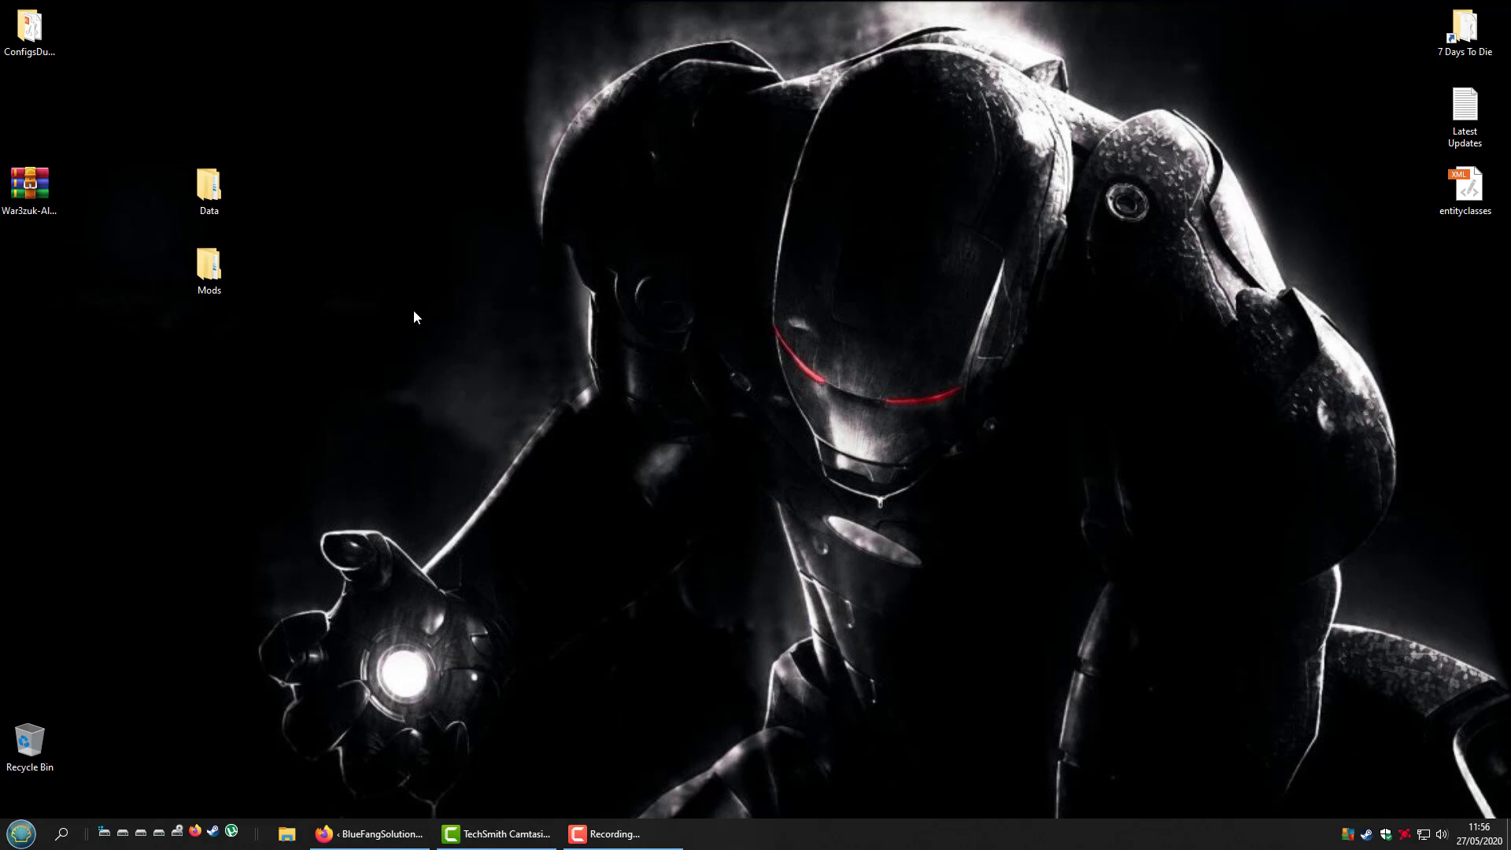
# Move the AIO Worlds folder out of the extracted Mods folder onto the desktop
pyautogui.click(208, 270)
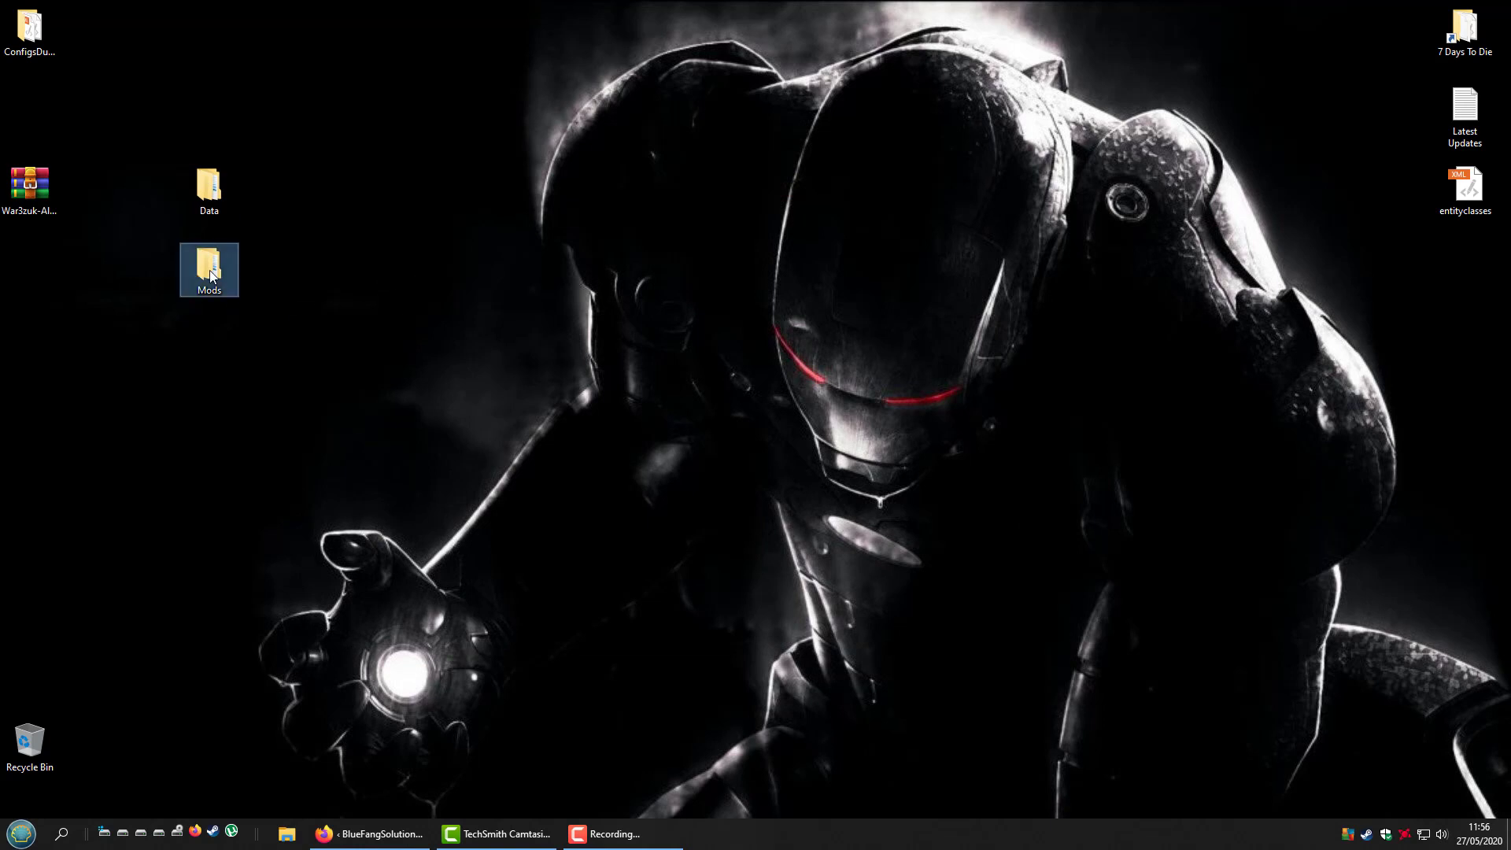
pyautogui.doubleClick(208, 270)
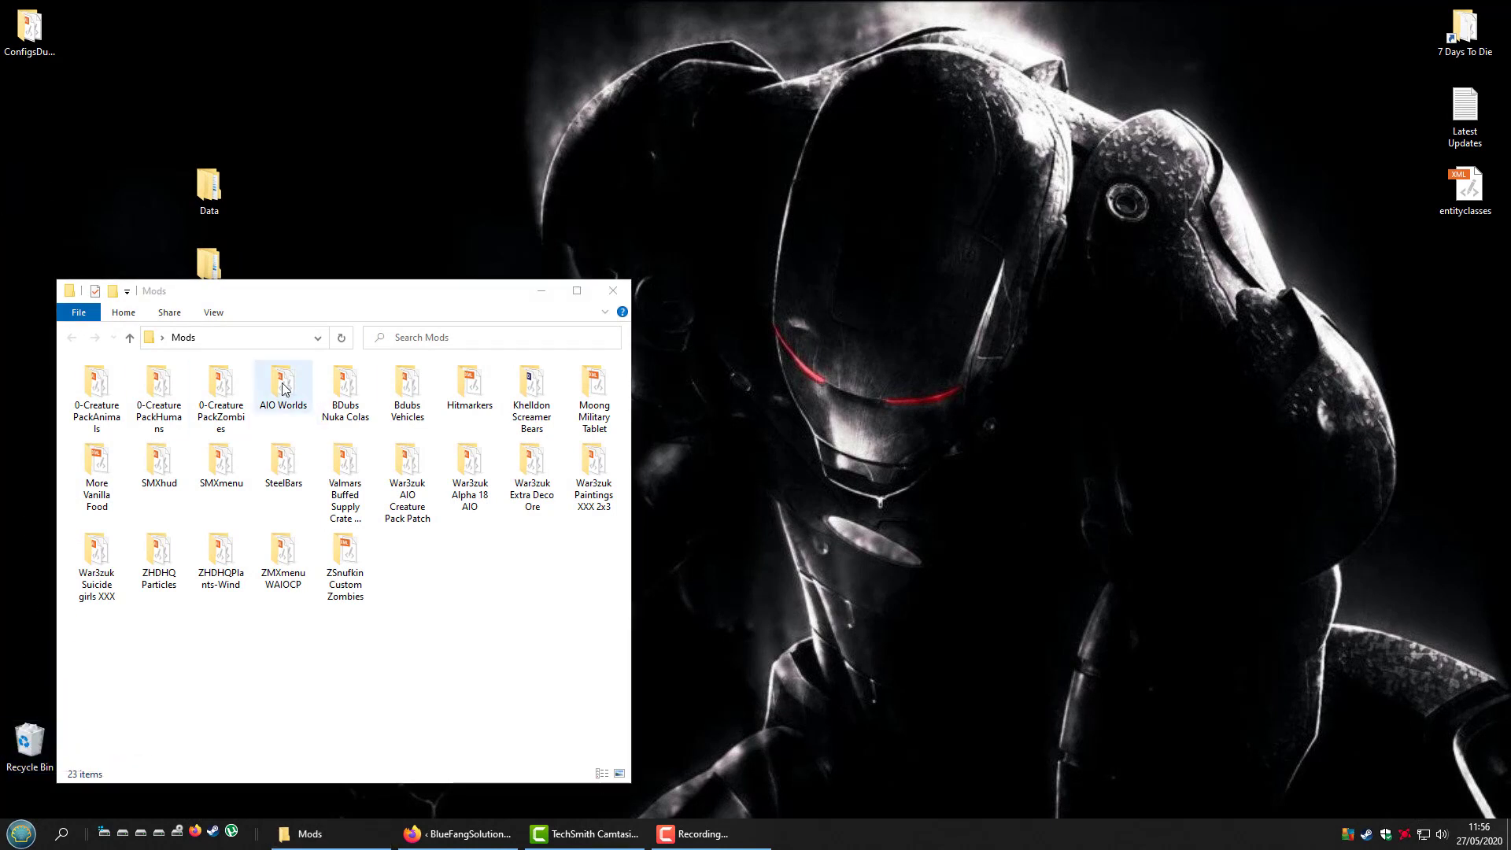
pyautogui.moveTo(282, 386); pyautogui.dragTo(56, 124)
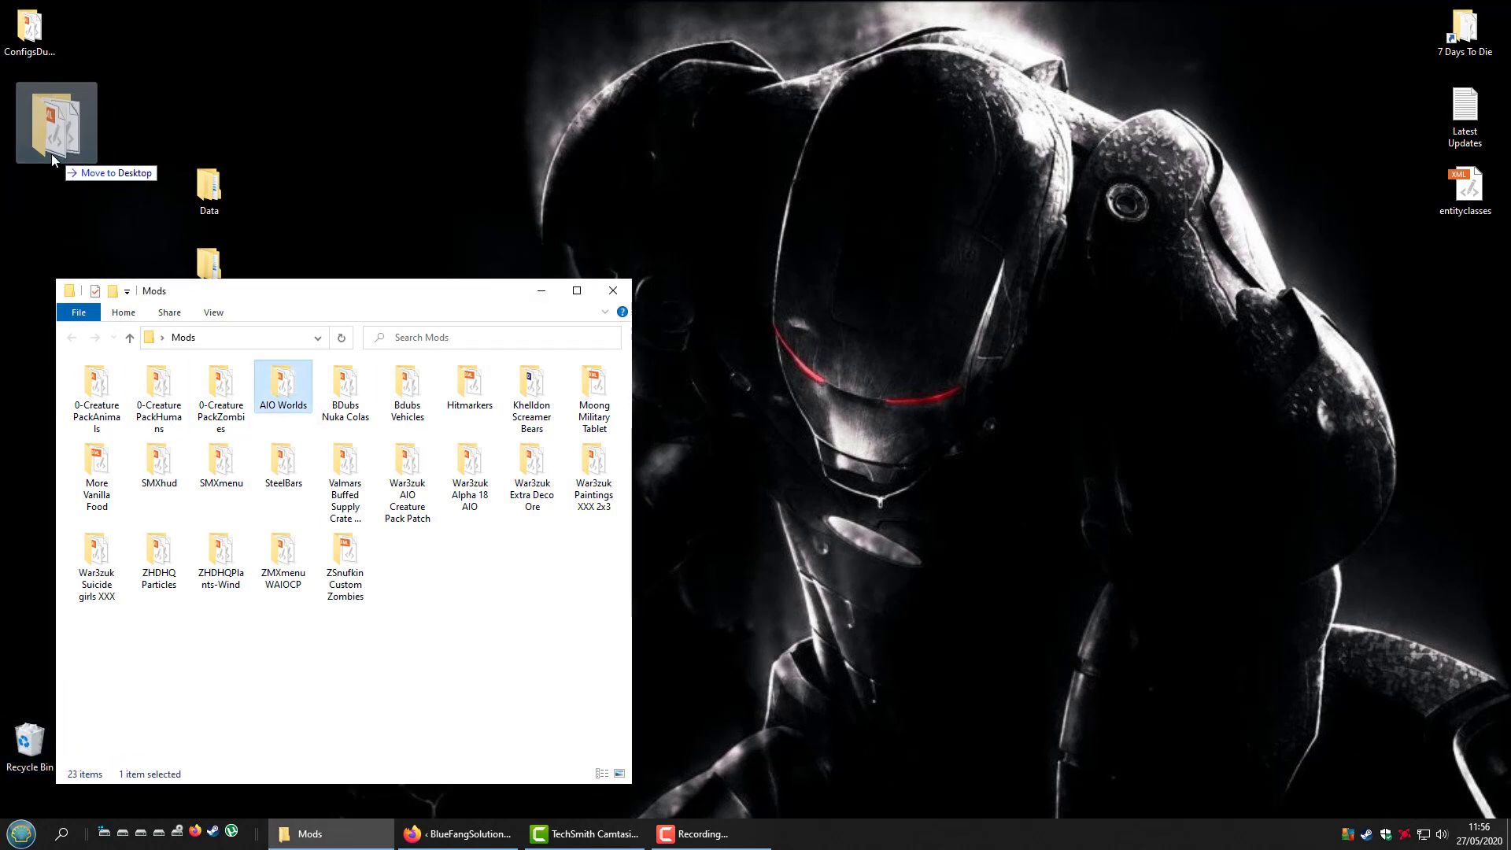
pyautogui.moveTo(282, 387); pyautogui.dragTo(31, 111)
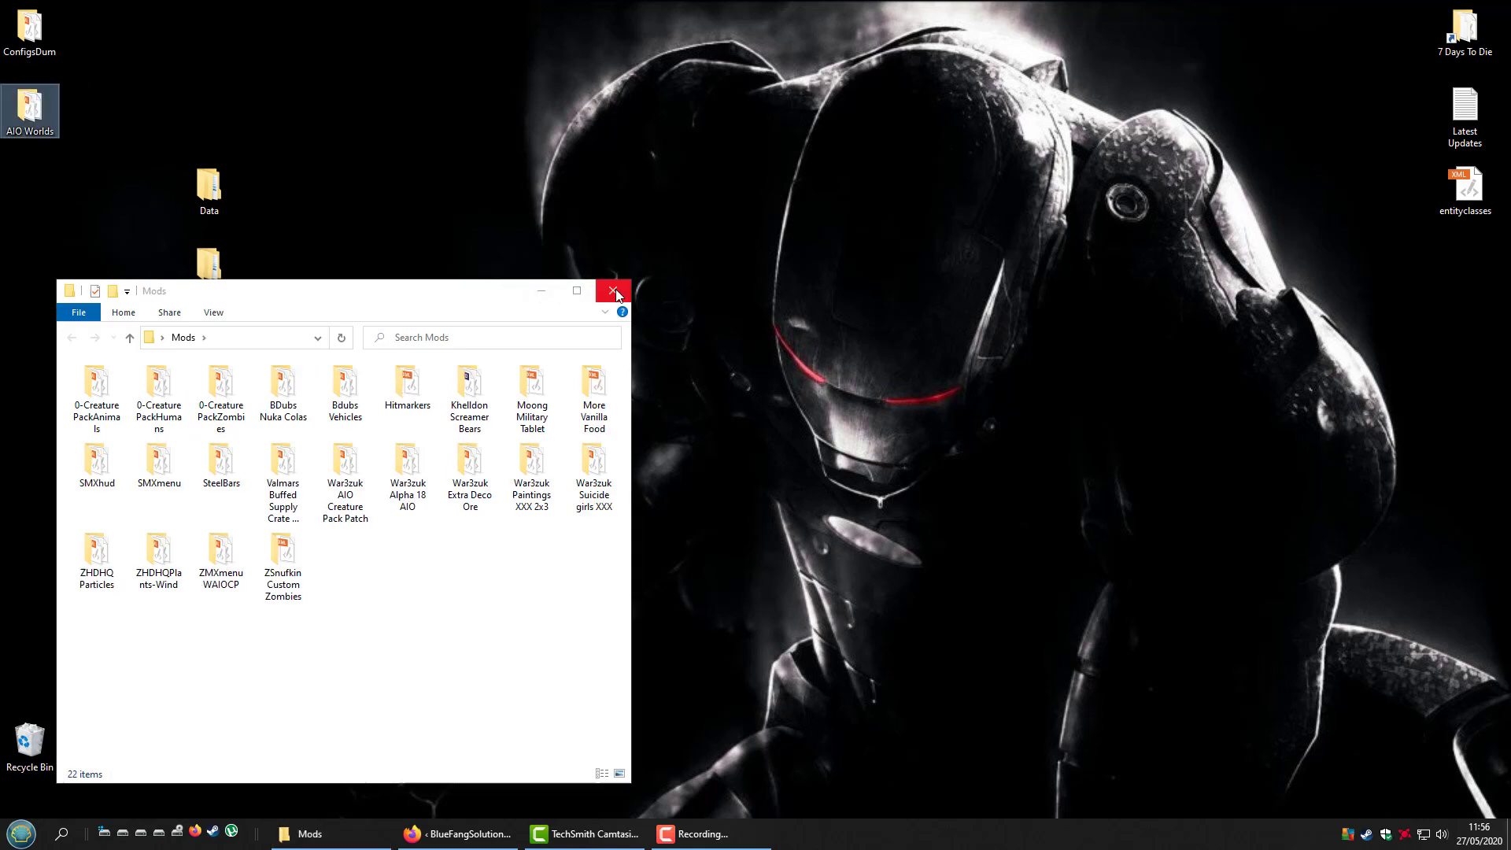
pyautogui.click(613, 292)
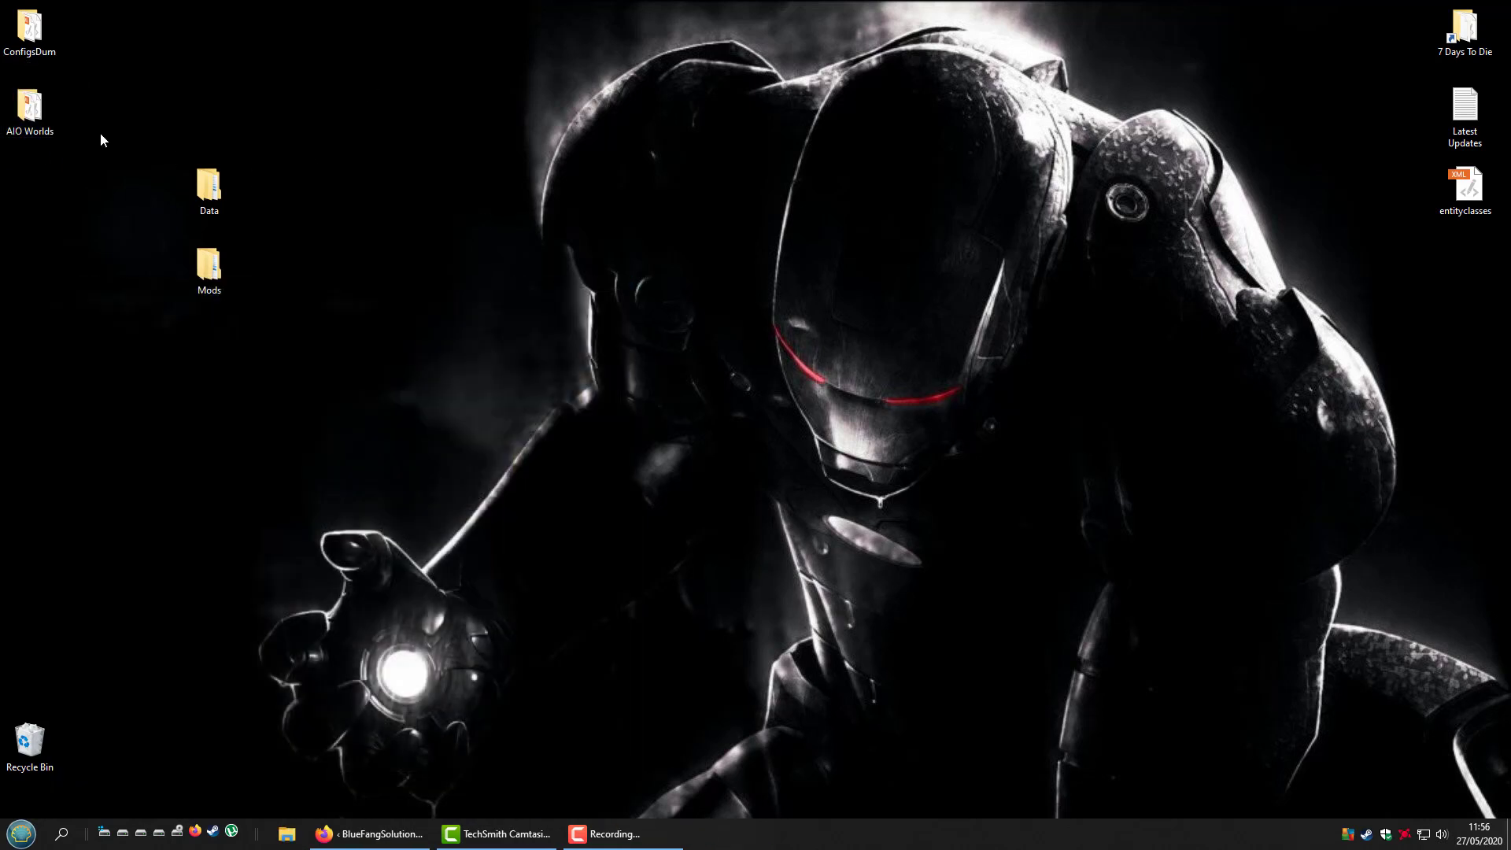
pyautogui.moveTo(29, 107)
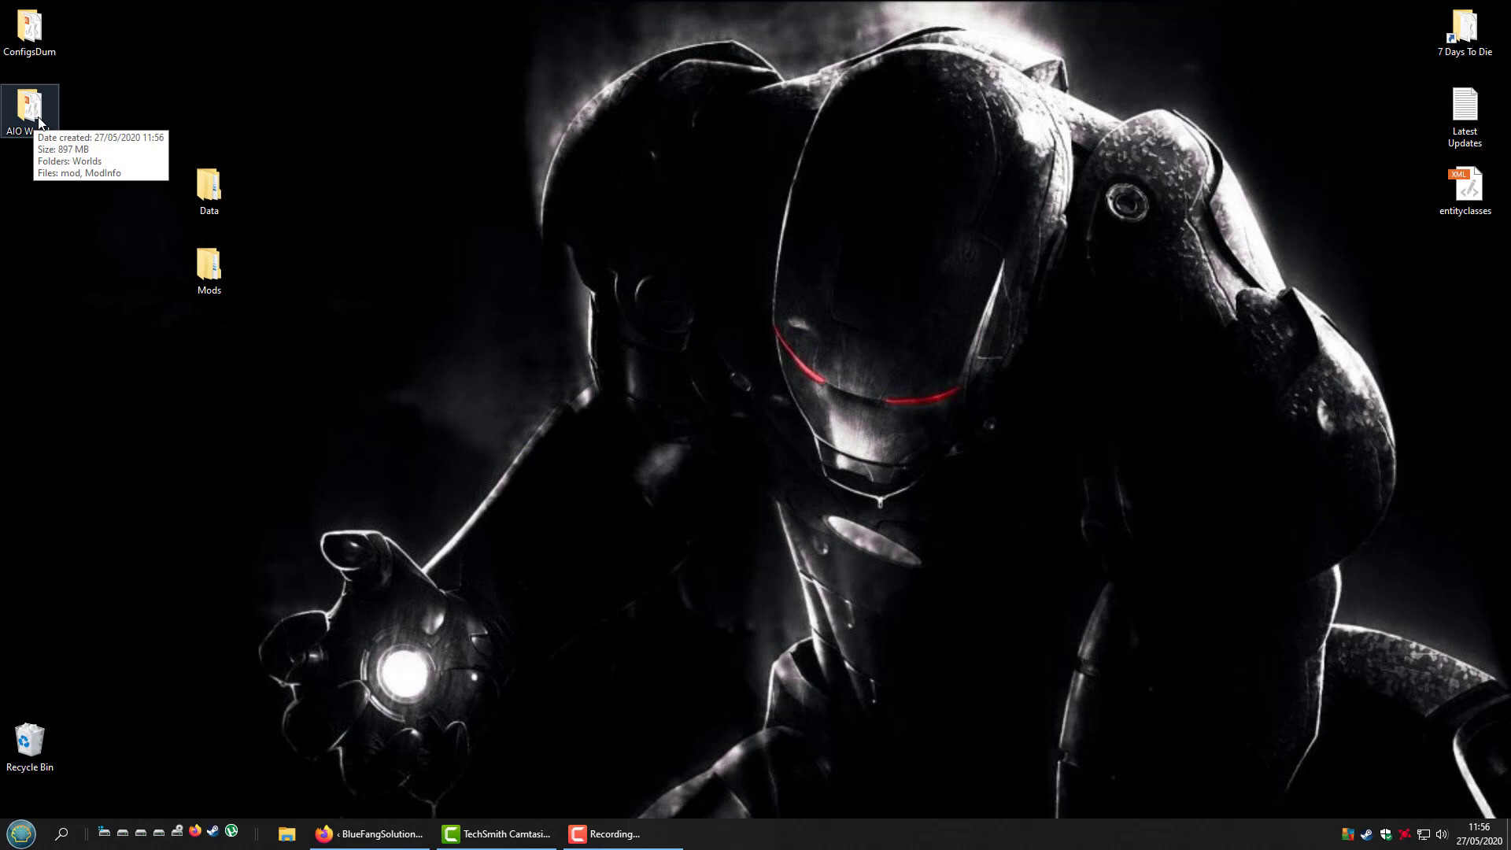
pyautogui.moveTo(176, 123)
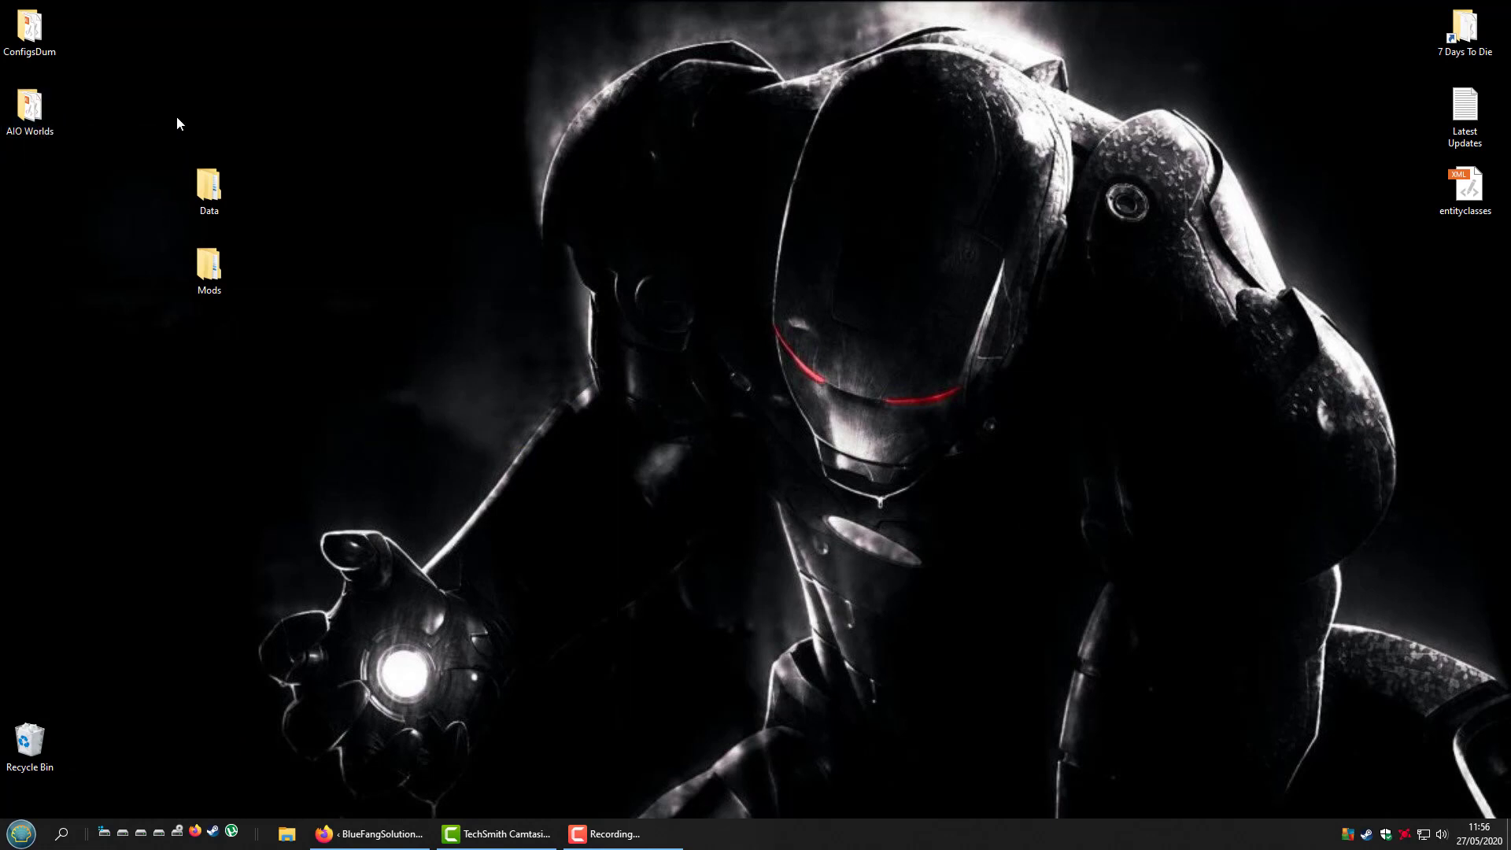
pyautogui.moveTo(368, 258)
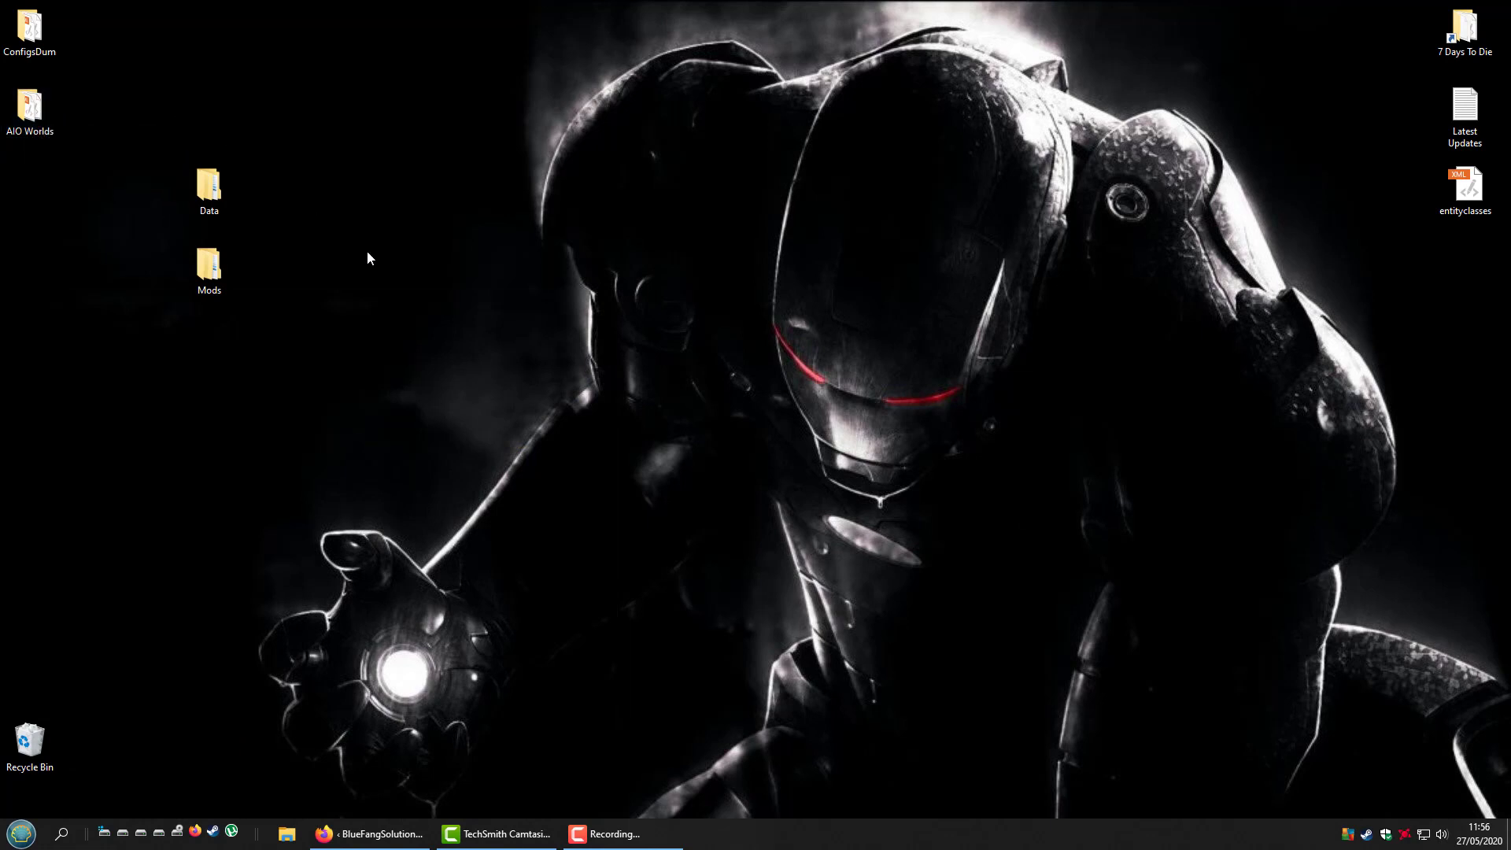
# Check the Data and Mods folders on the desktop, then bring up the Start menu
pyautogui.click(208, 190)
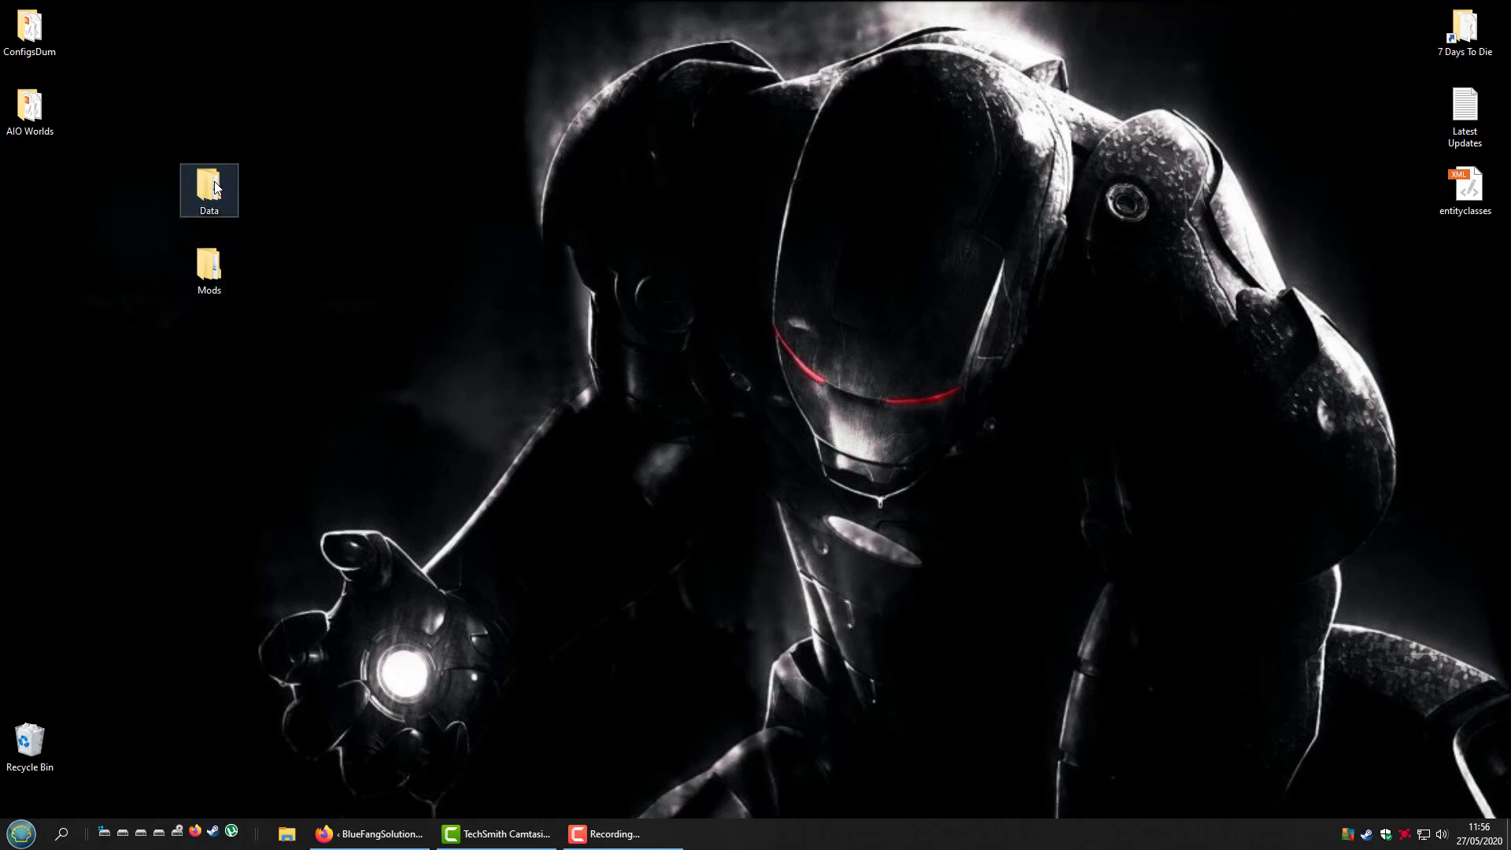
pyautogui.click(209, 268)
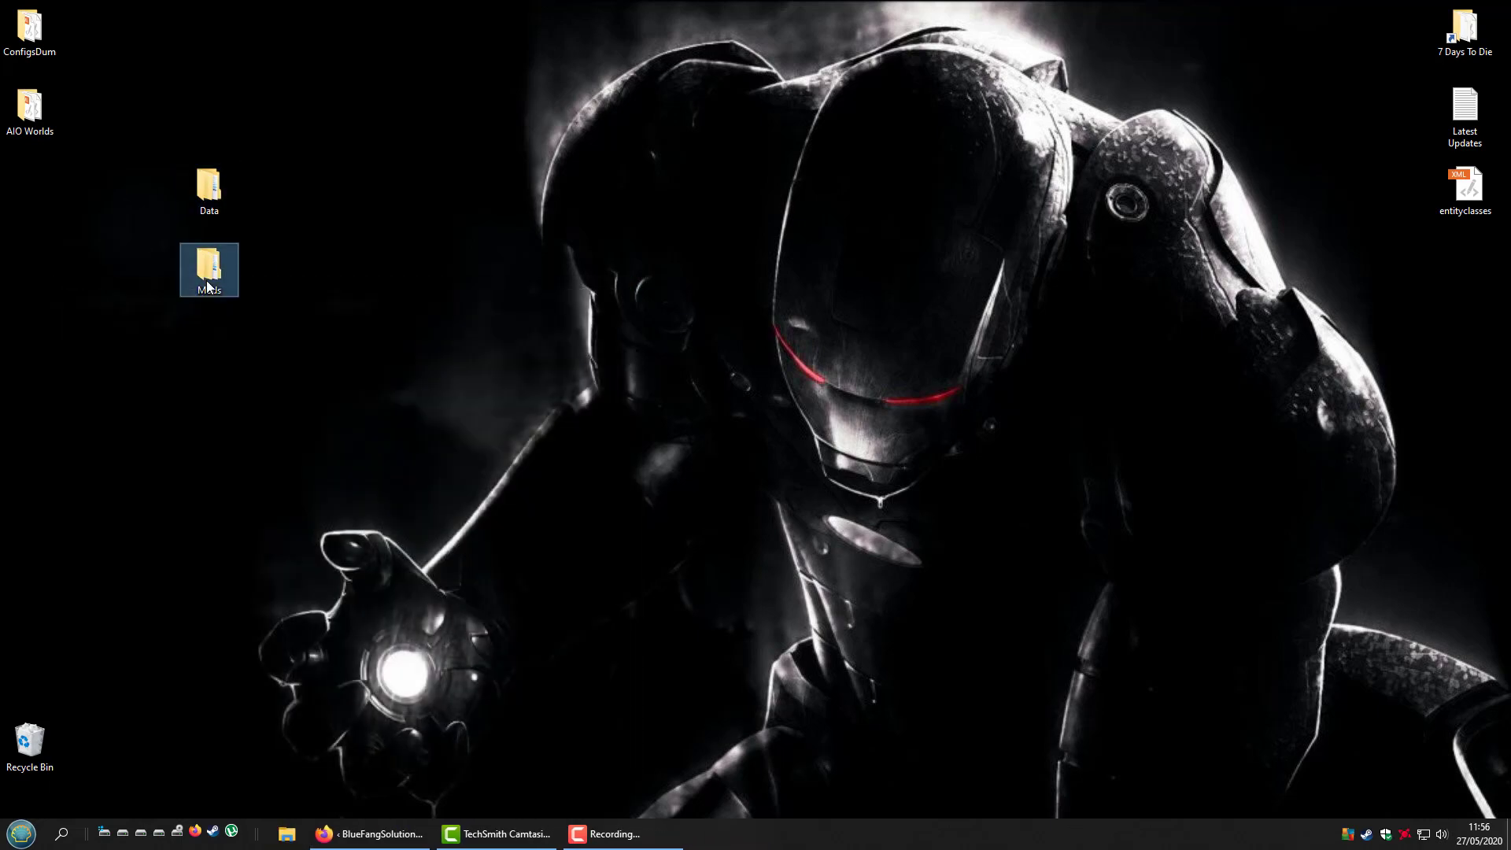
pyautogui.doubleClick(208, 270)
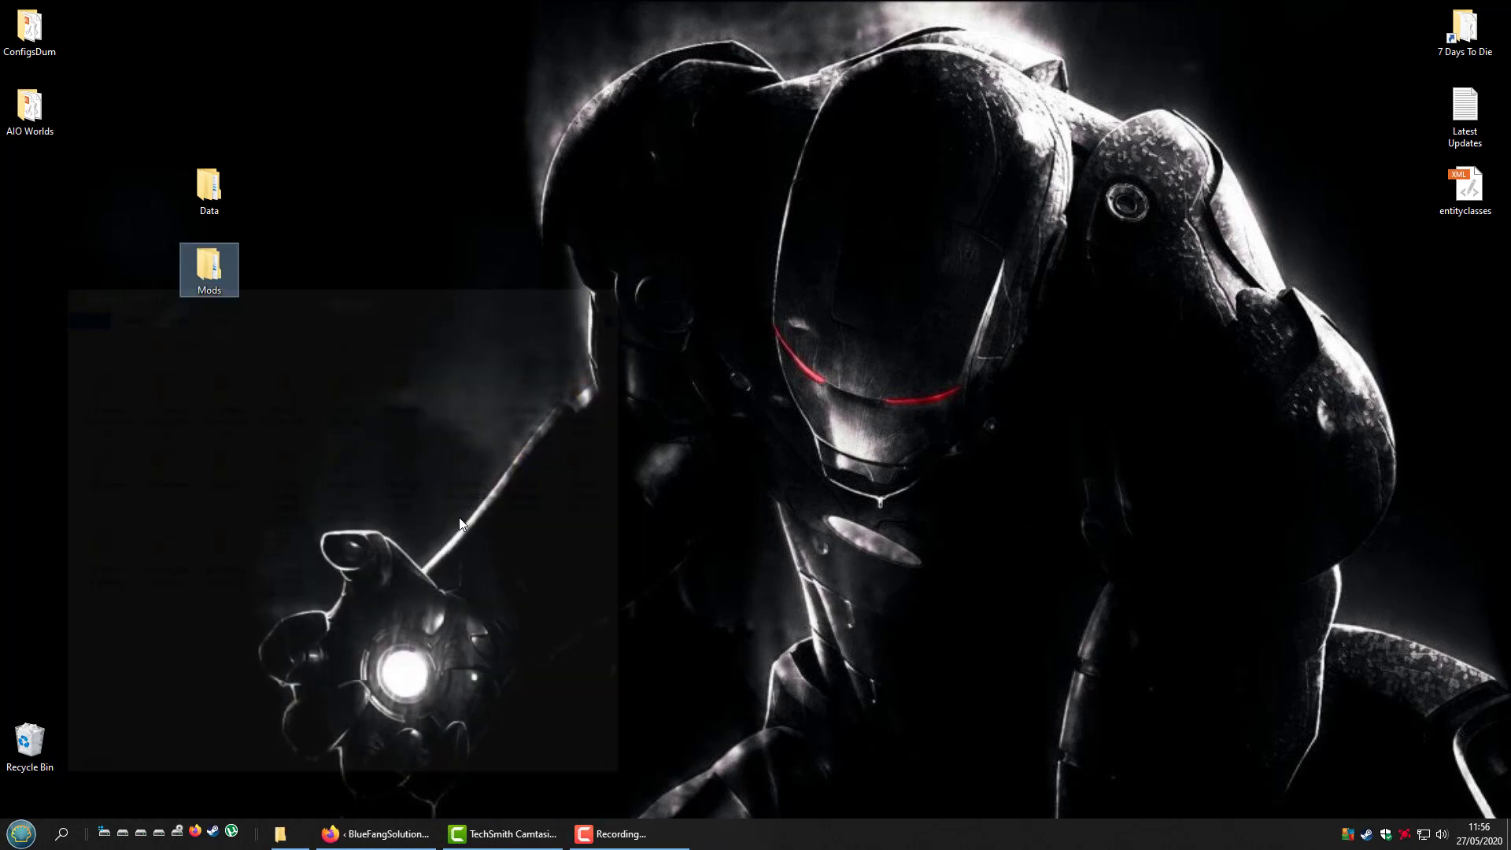
pyautogui.click(19, 832)
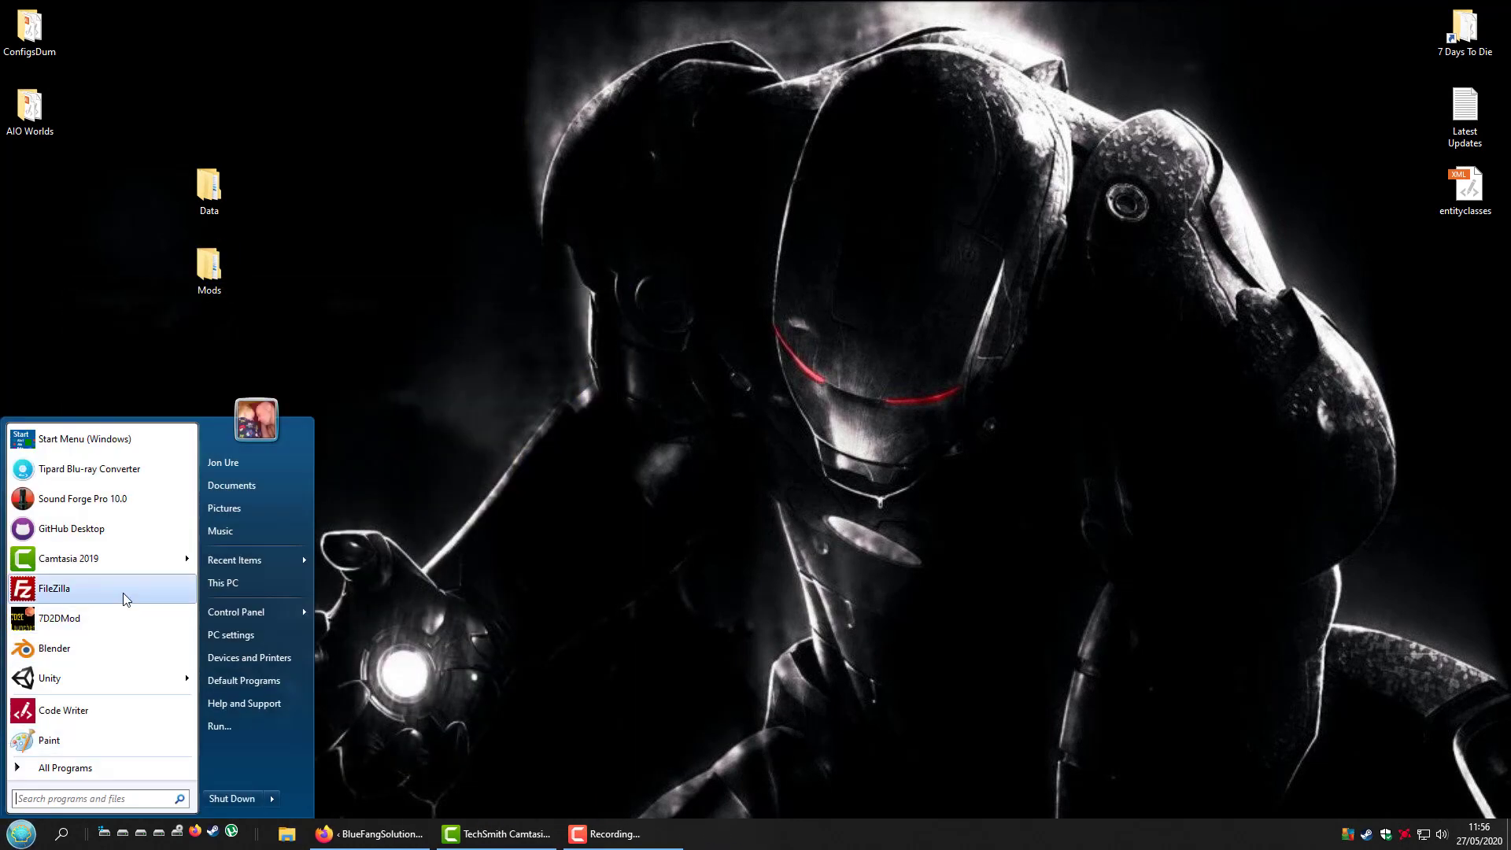
# Launch FileZilla, reconnect to the saved game server, and scroll its root listing
pyautogui.click(54, 588)
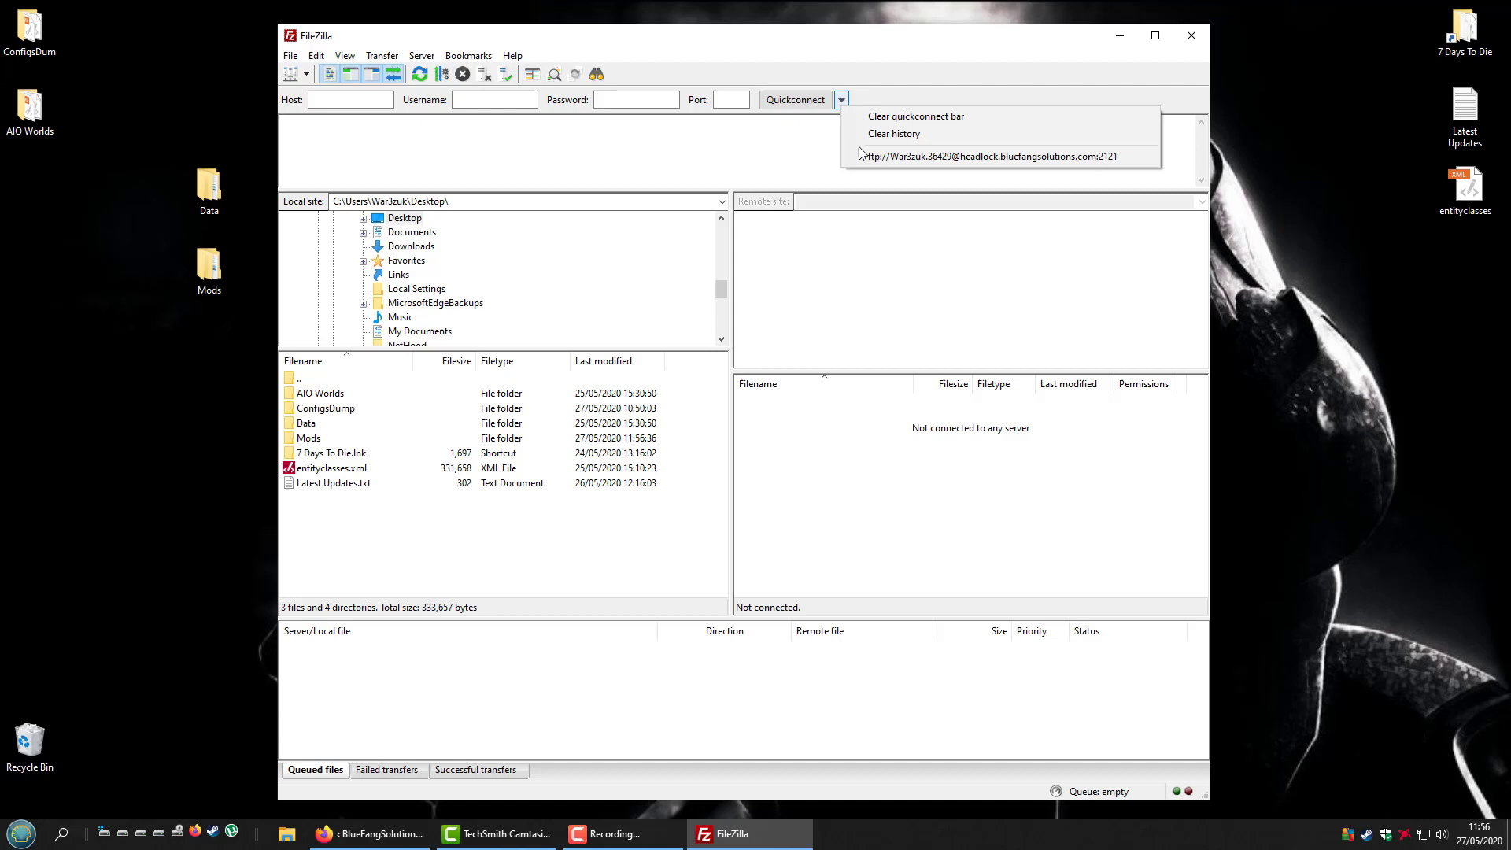
pyautogui.click(976, 156)
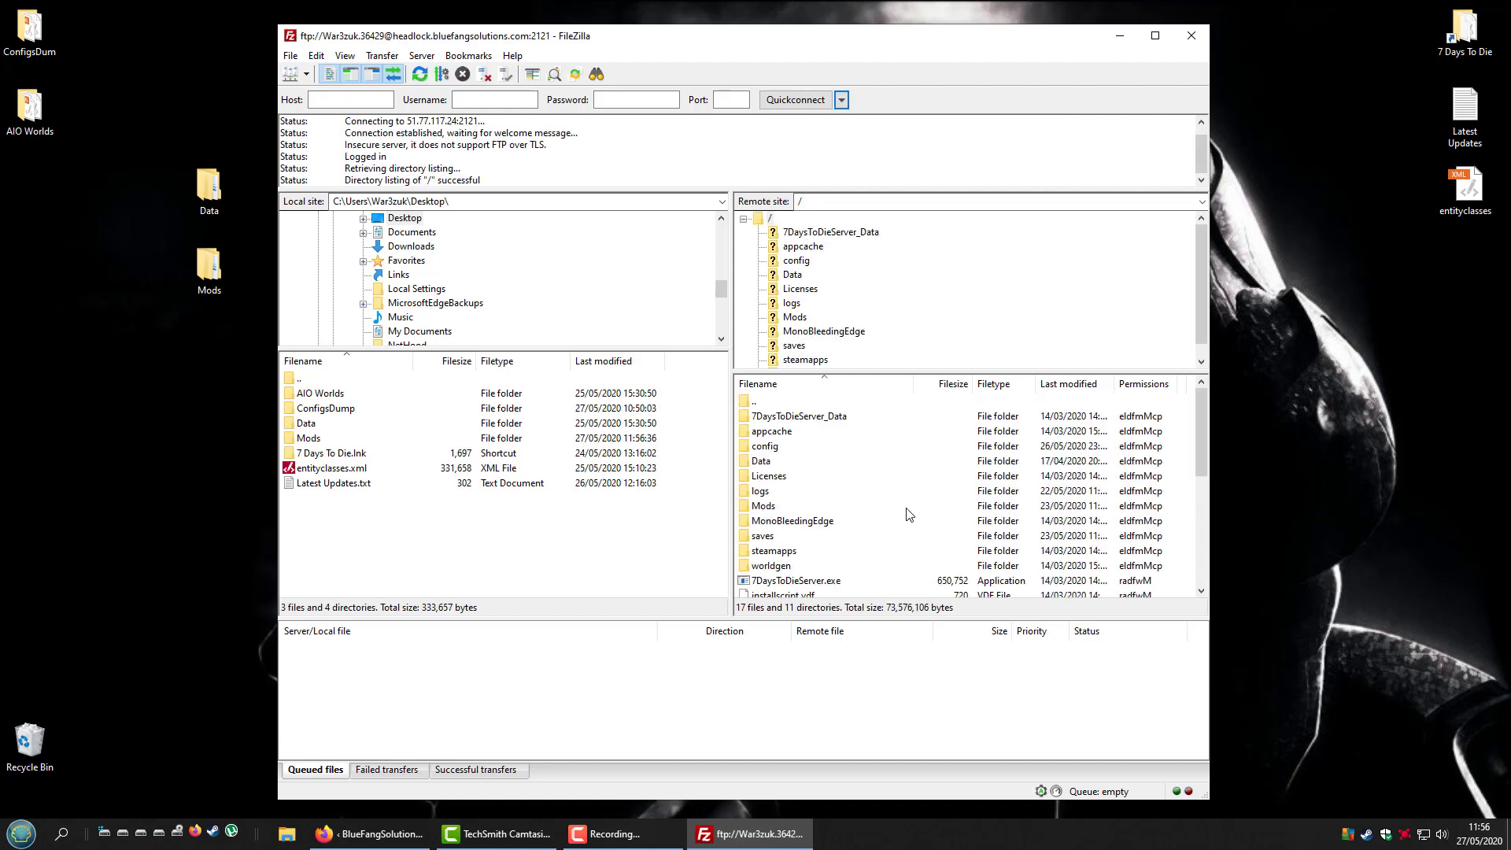
pyautogui.scroll(-3)
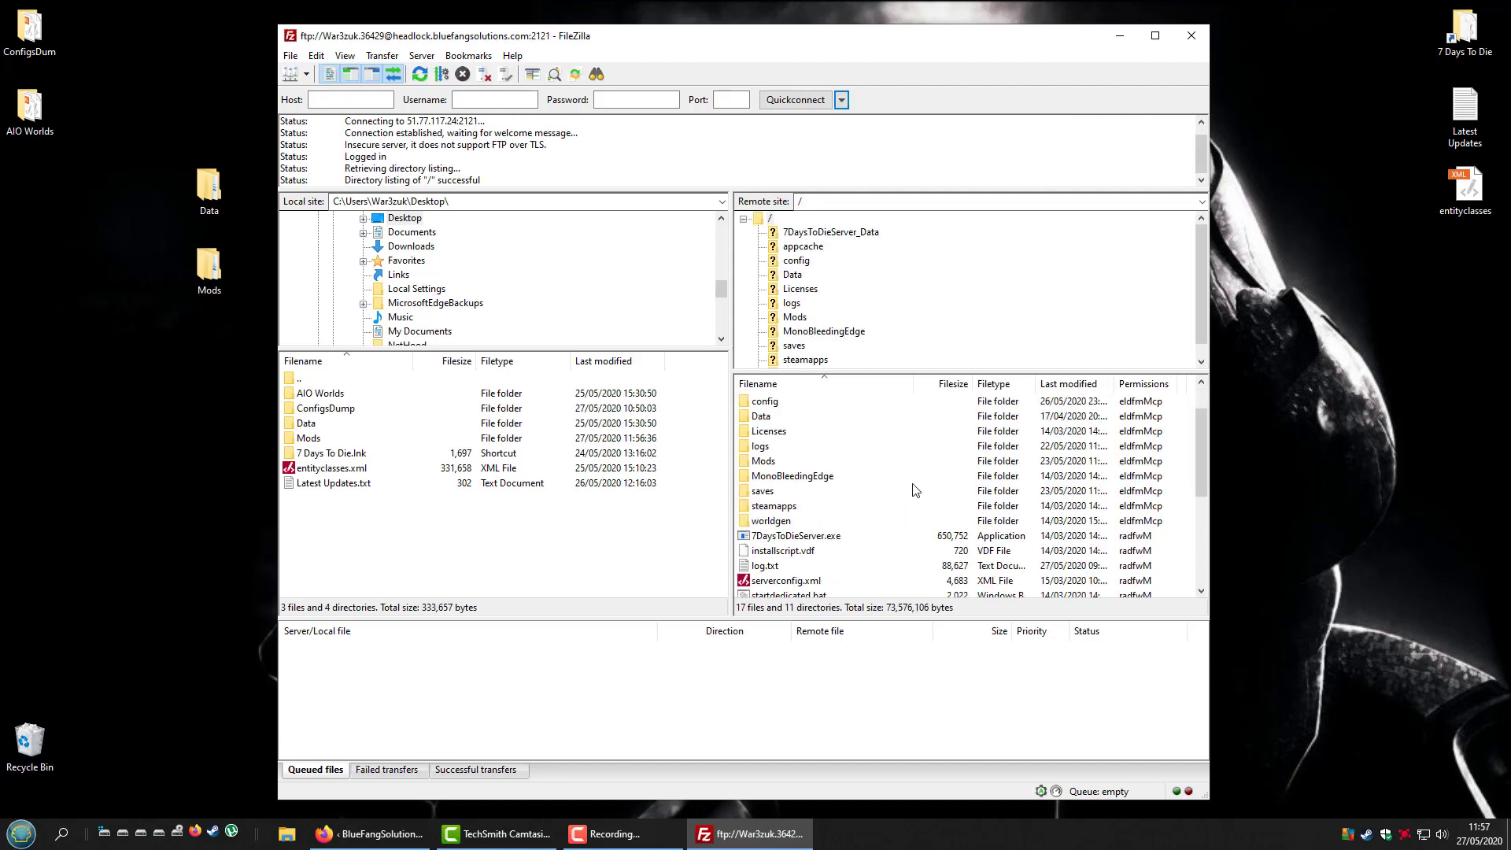
pyautogui.scroll(-3)
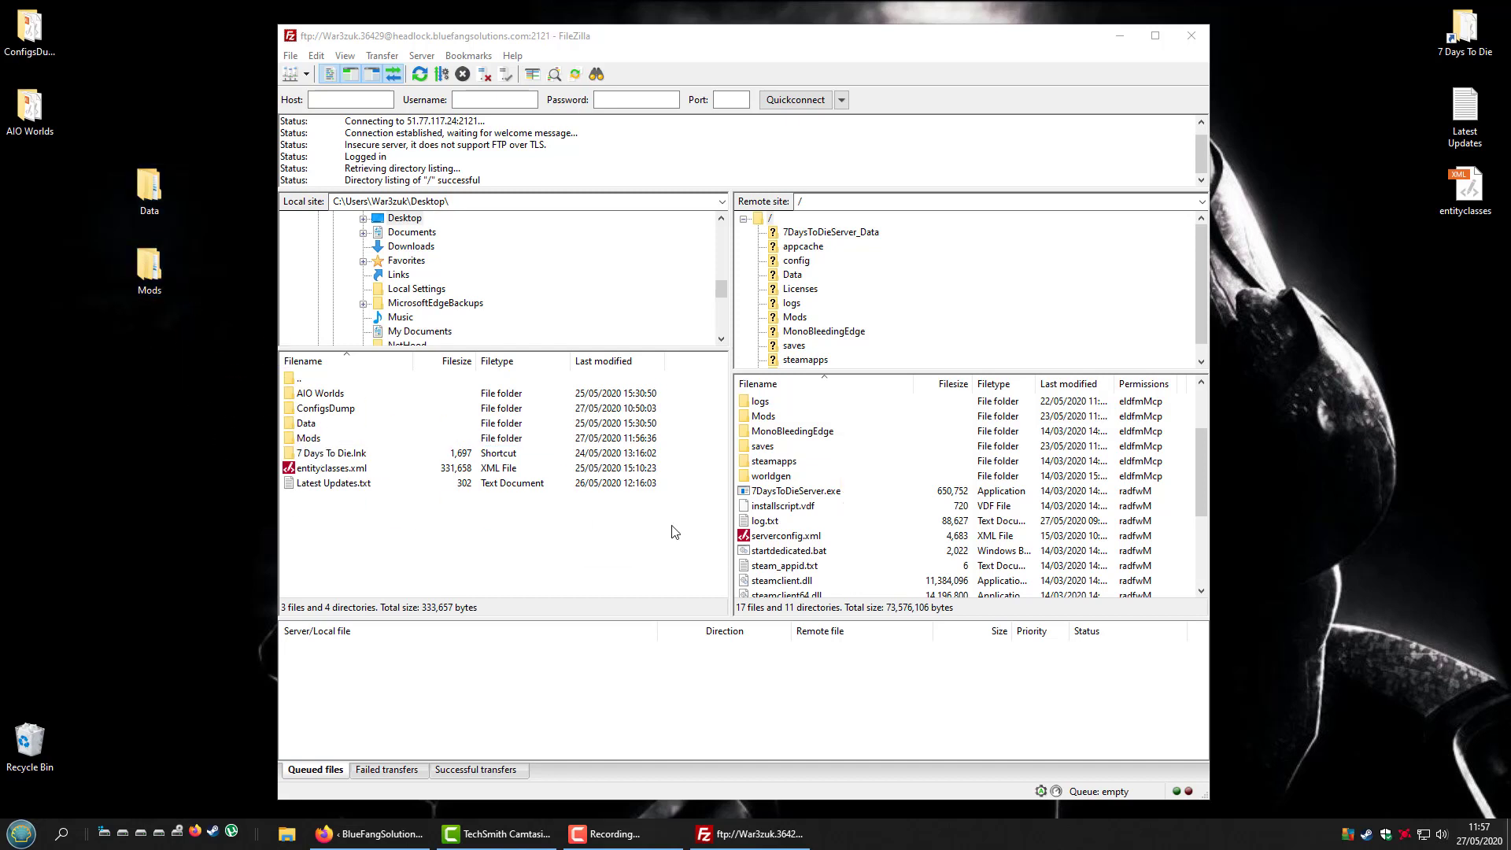
pyautogui.moveTo(864, 550)
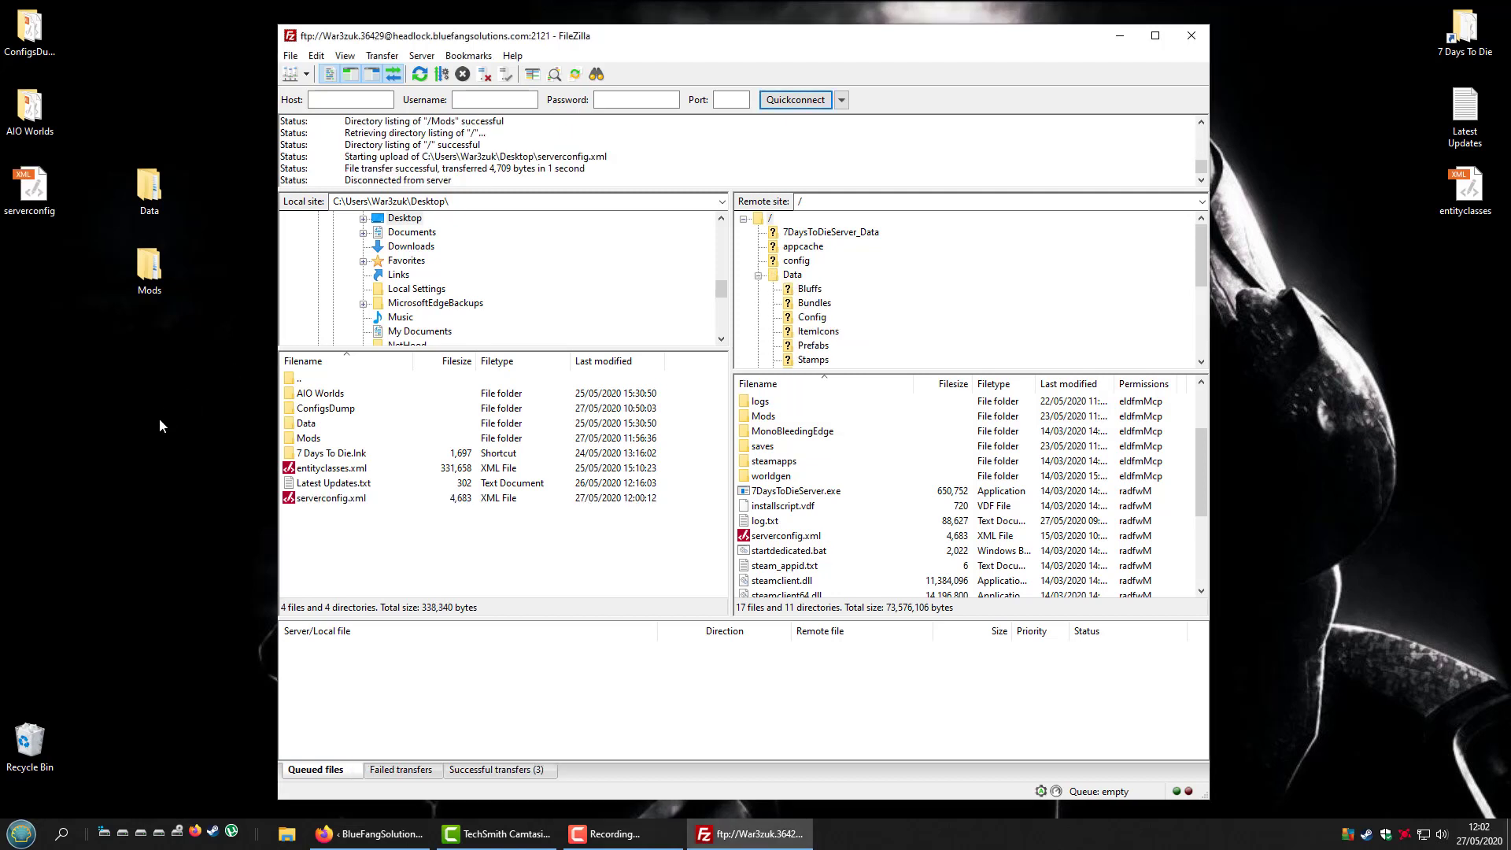
pyautogui.moveTo(904, 486)
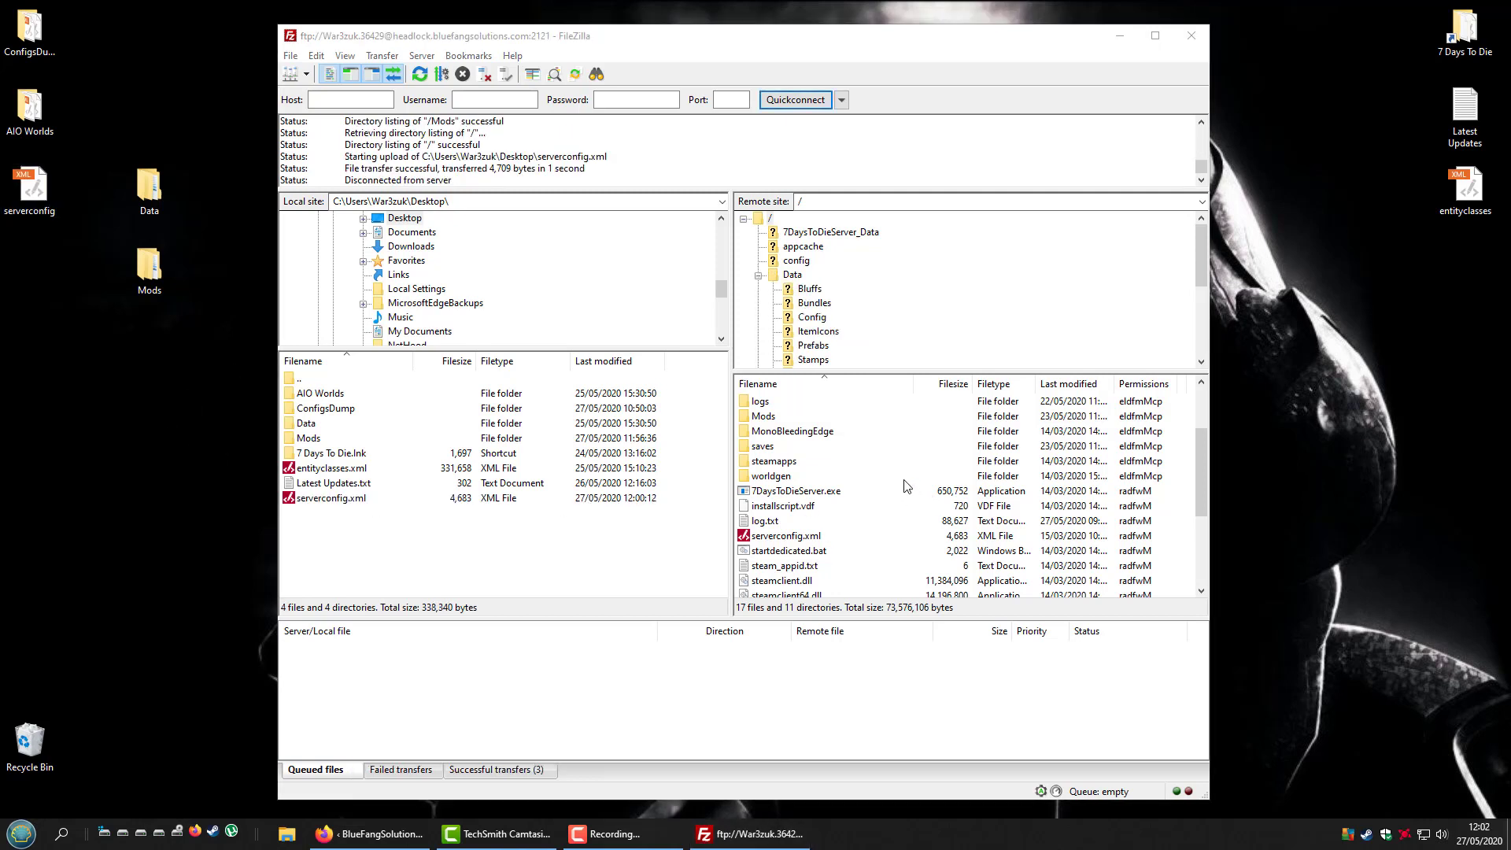
pyautogui.moveTo(866, 492)
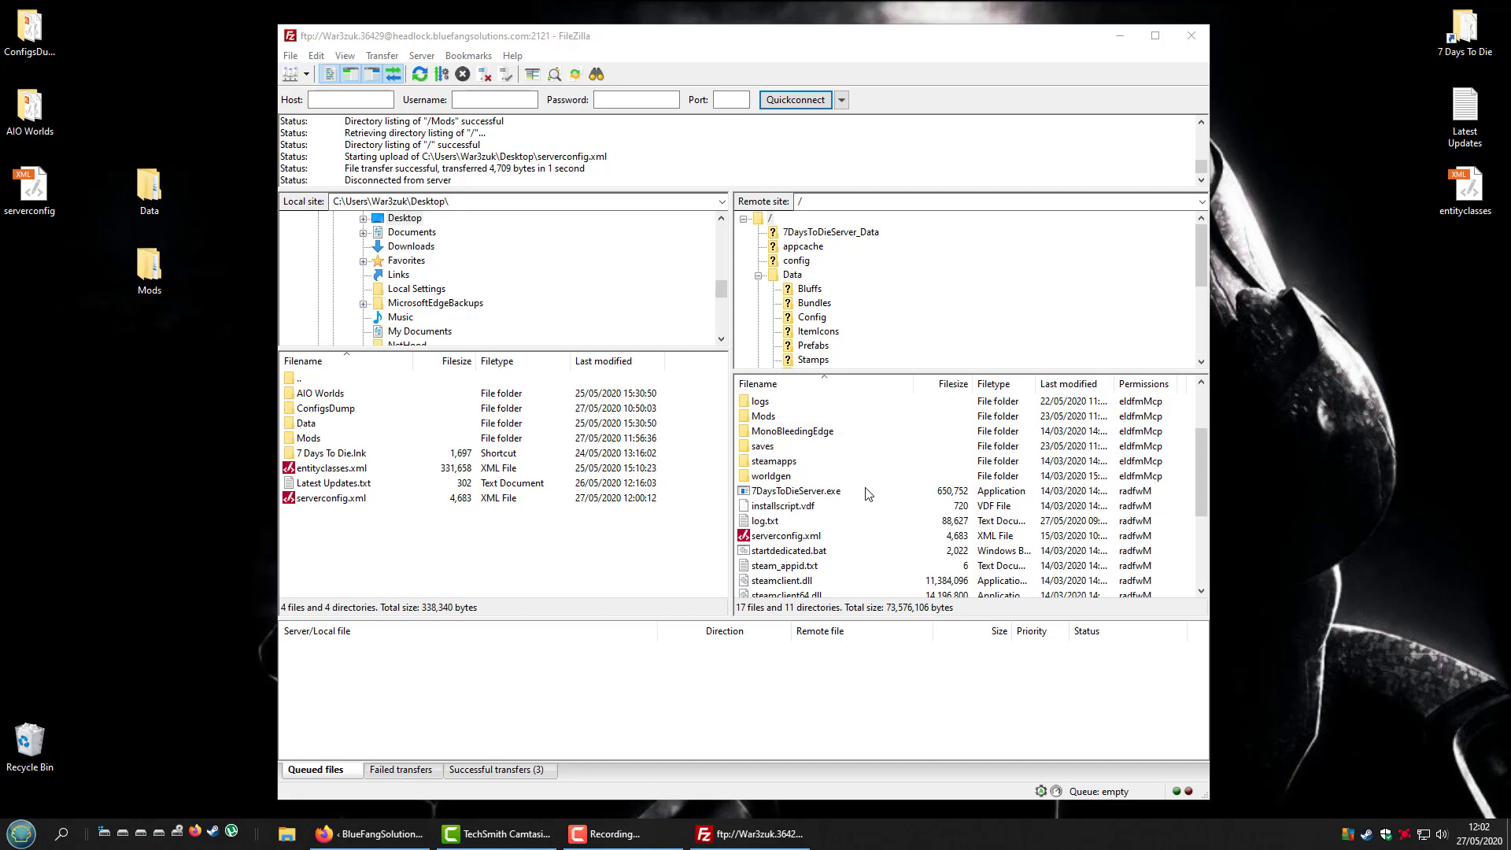
pyautogui.moveTo(858, 486)
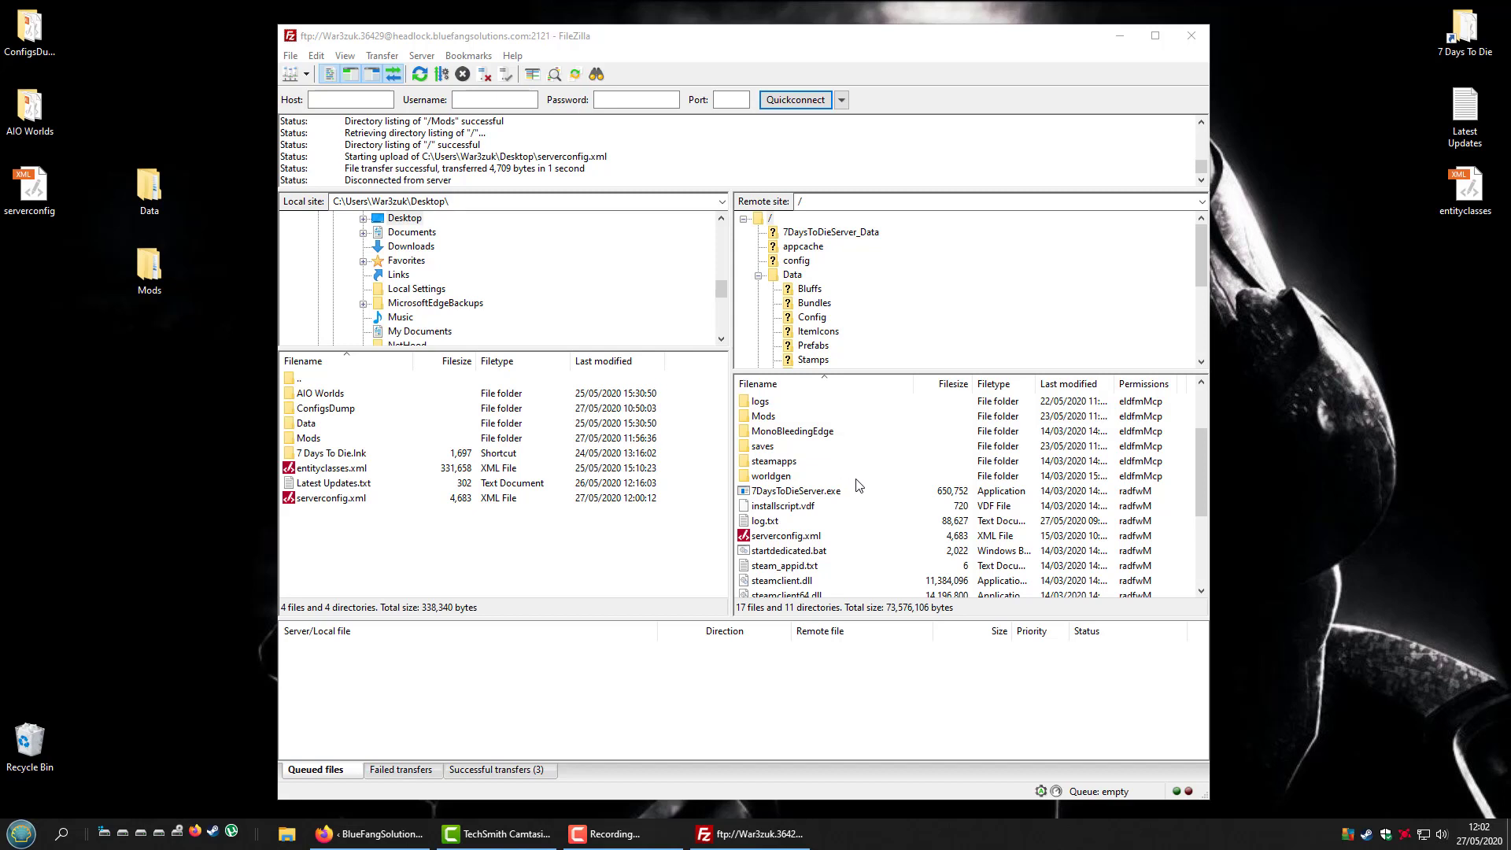
pyautogui.moveTo(798, 537)
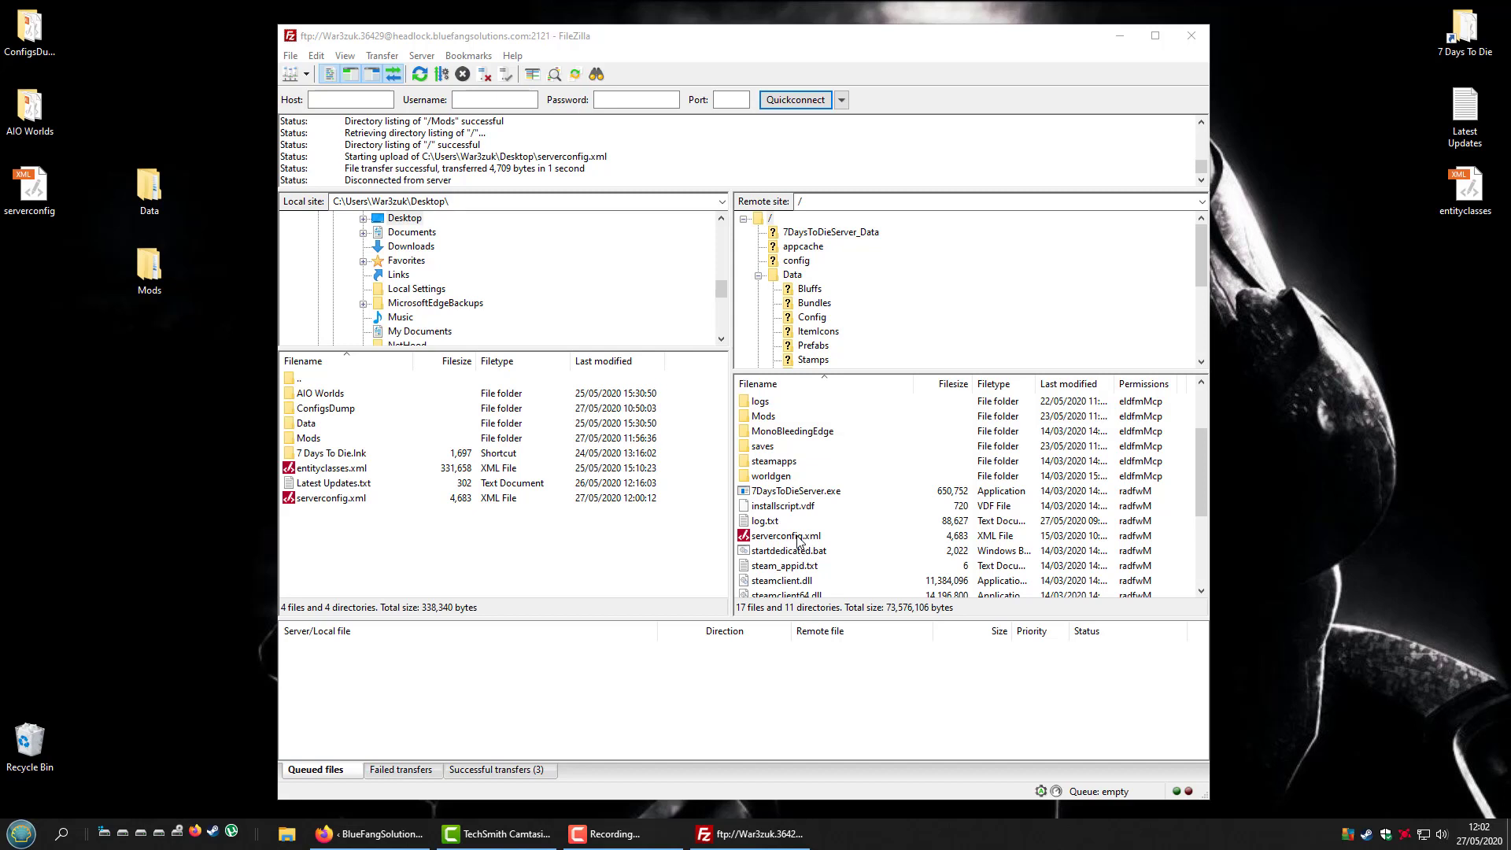
# Open the server's Data folder and its Bluffs, Bundles, Config, ItemIcons, Prefabs, Stamps, Worlds listing
pyautogui.doubleClick(793, 274)
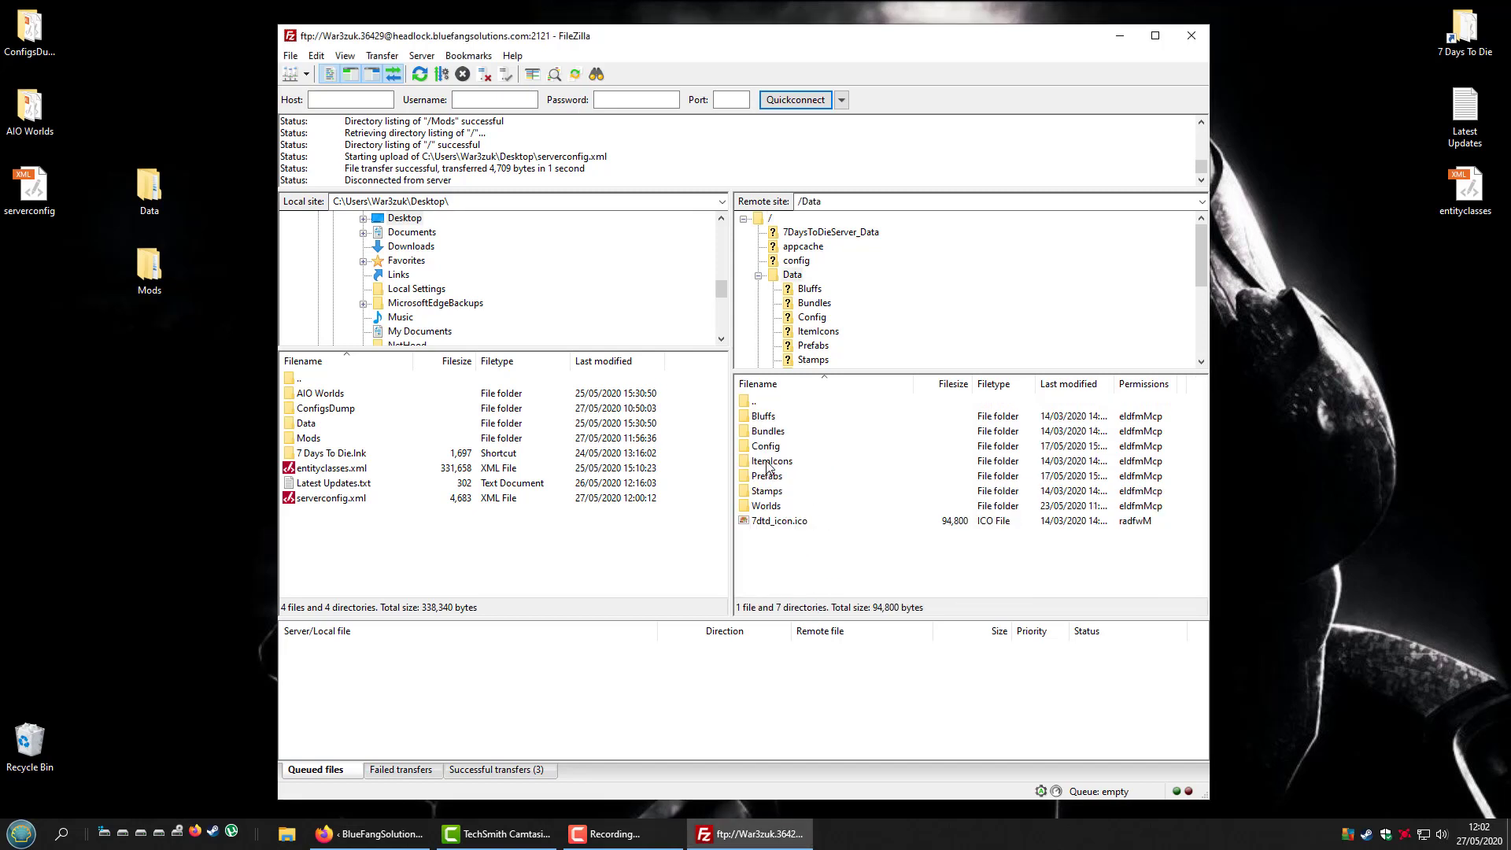
pyautogui.doubleClick(765, 505)
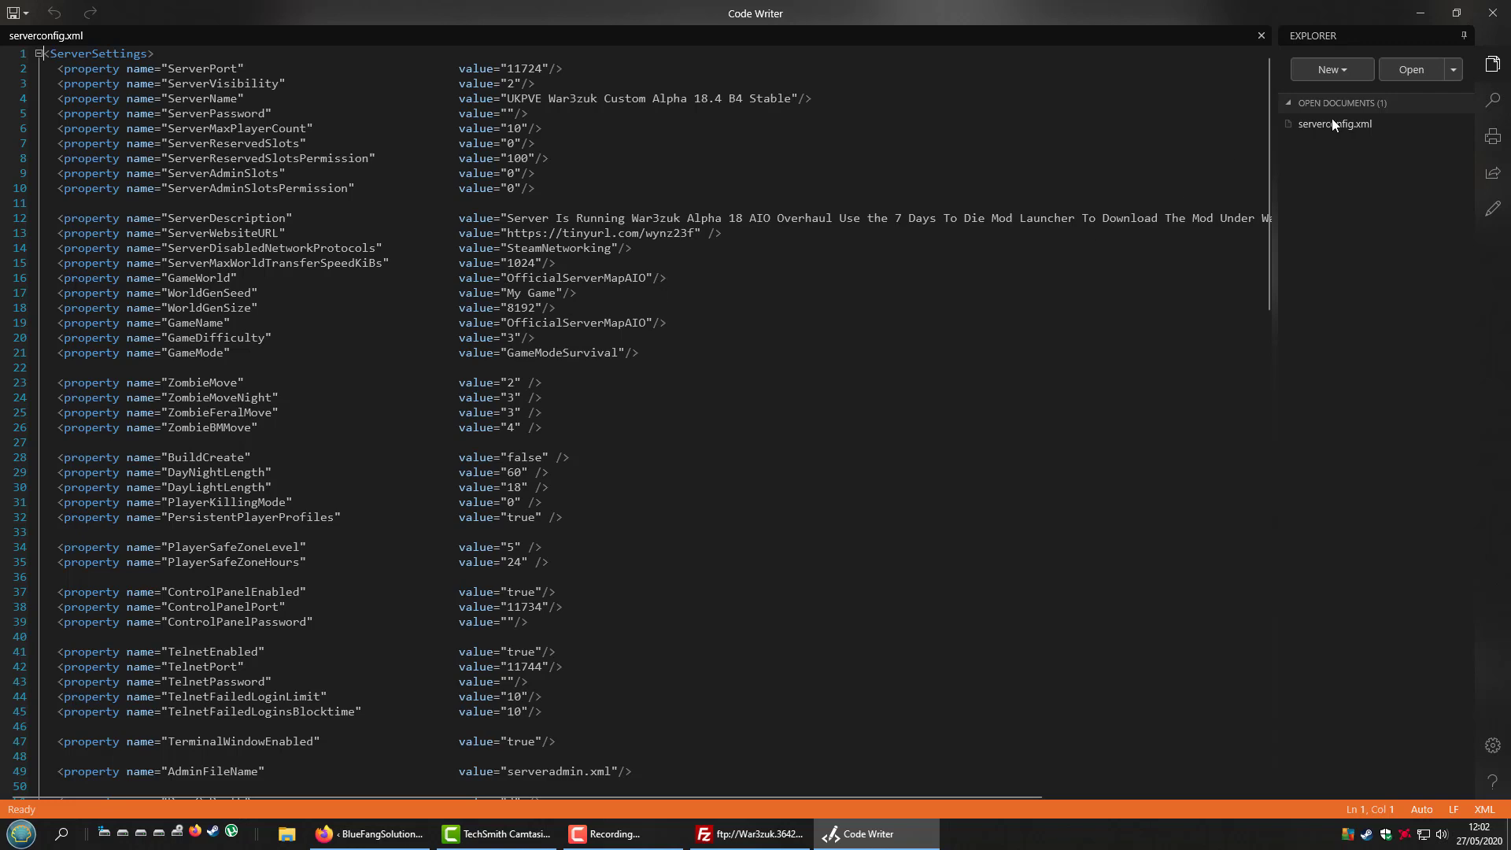
# Bring up serverconfig.xml in Code Writer to review port, server name and world
pyautogui.click(750, 833)
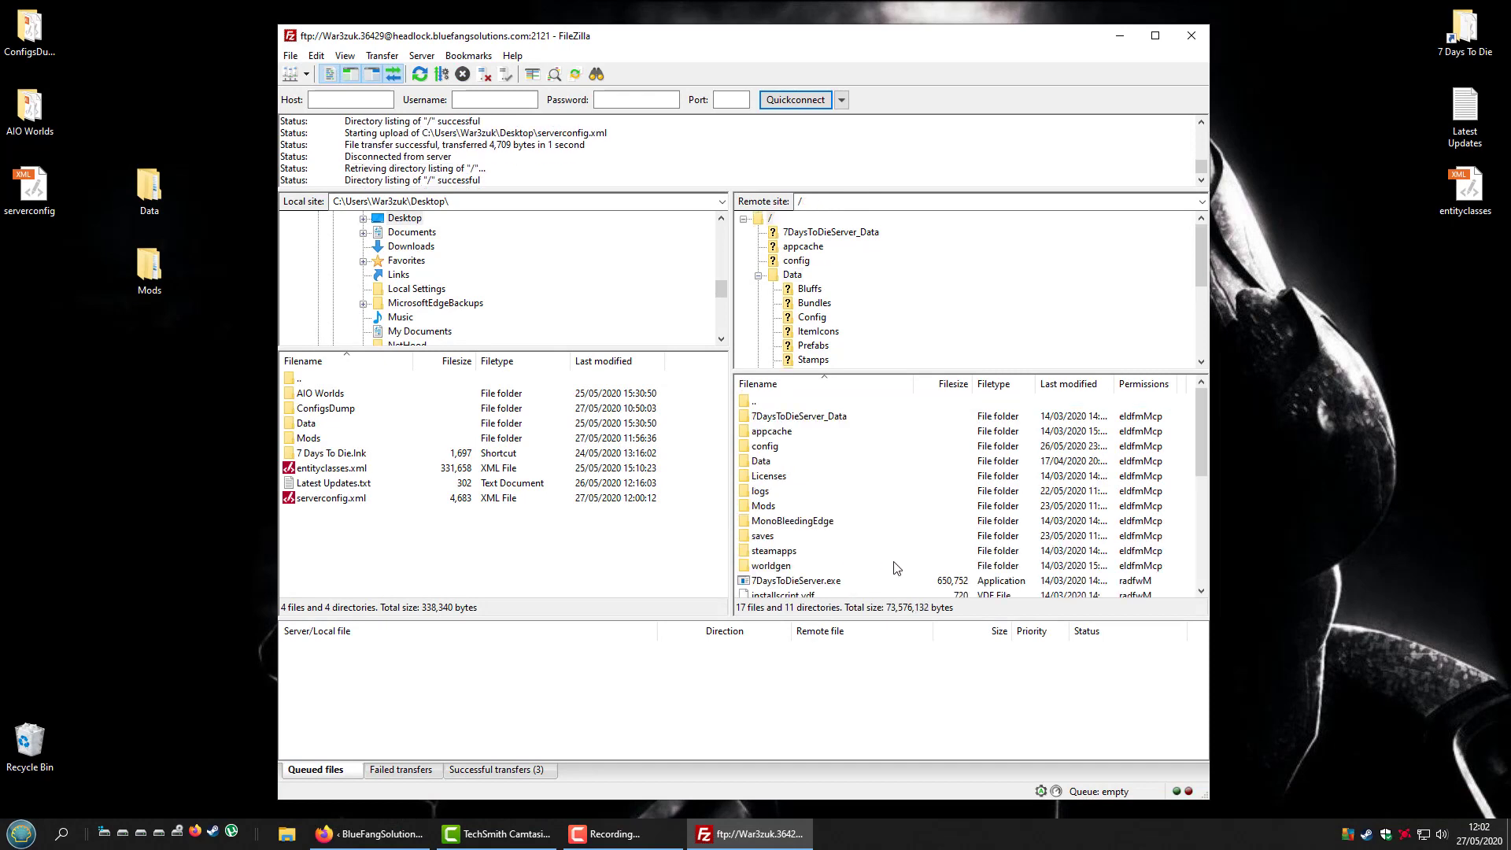
# Scroll the server root listing down to serverconfig.xml at 4,709 bytes
pyautogui.scroll(-3)
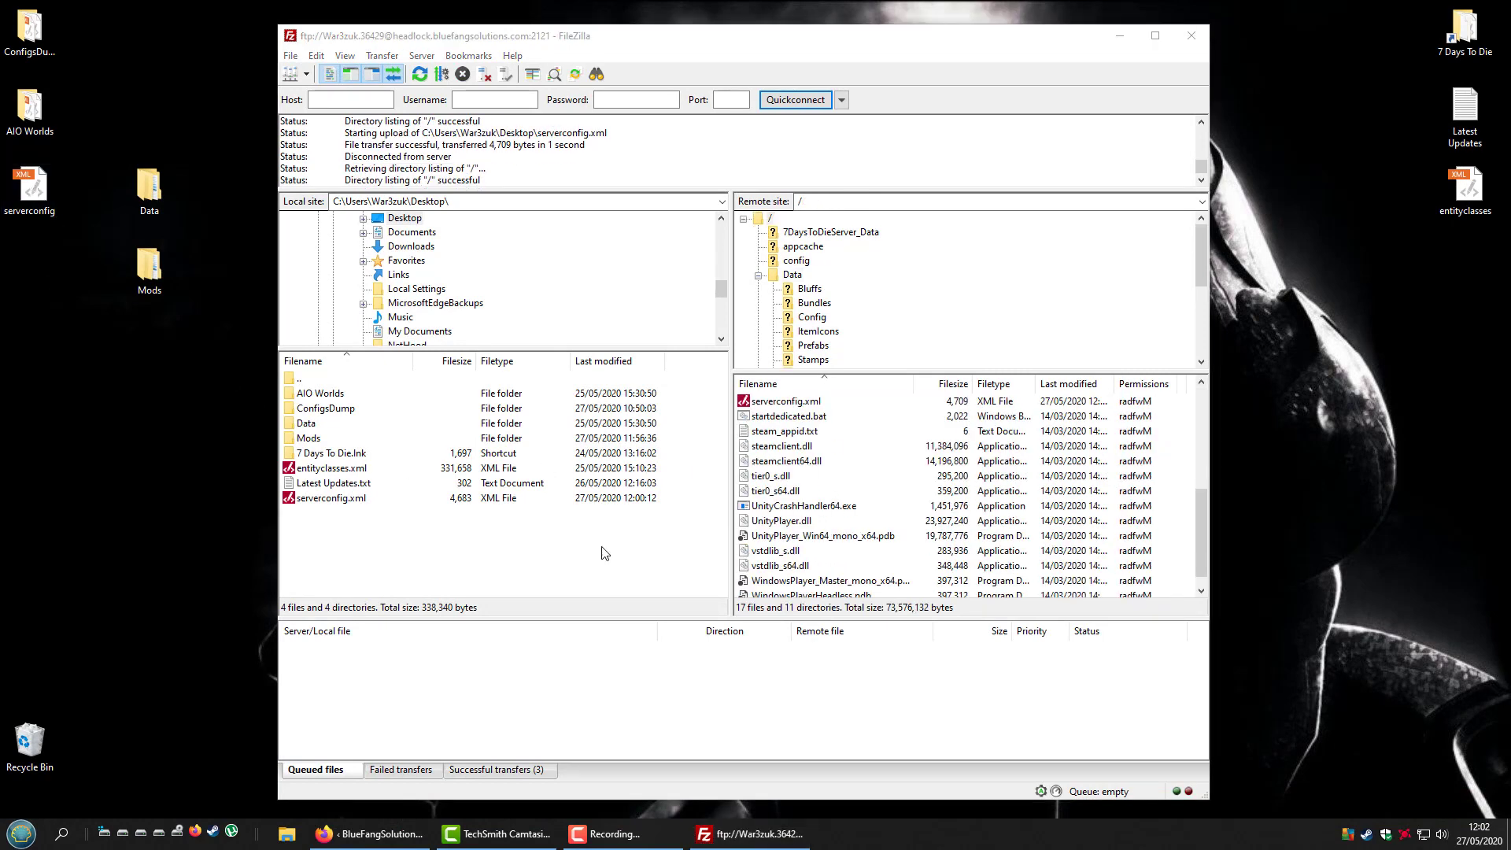
pyautogui.moveTo(885, 489)
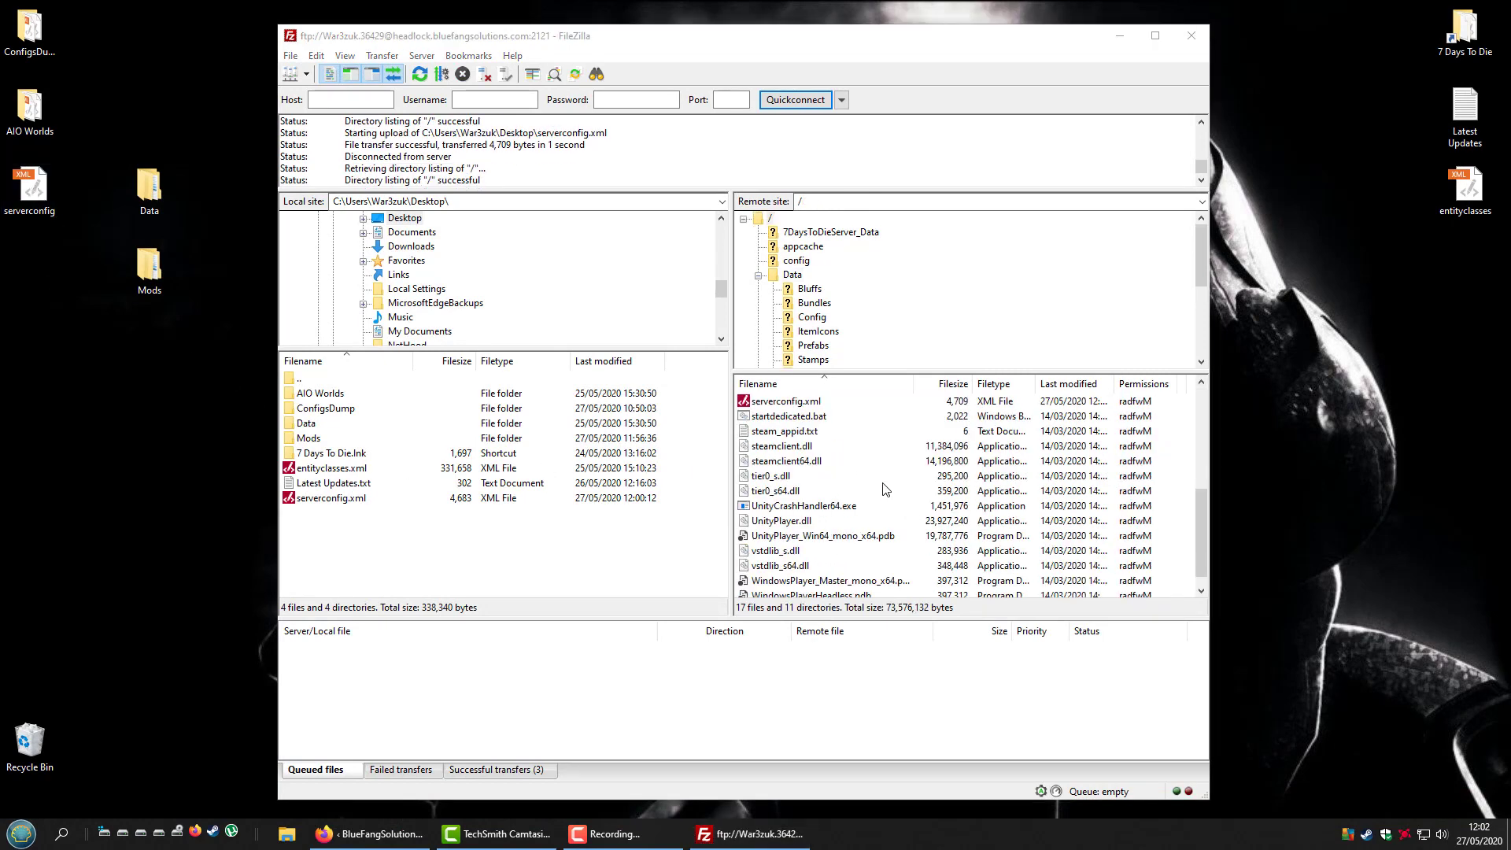
pyautogui.moveTo(852, 479)
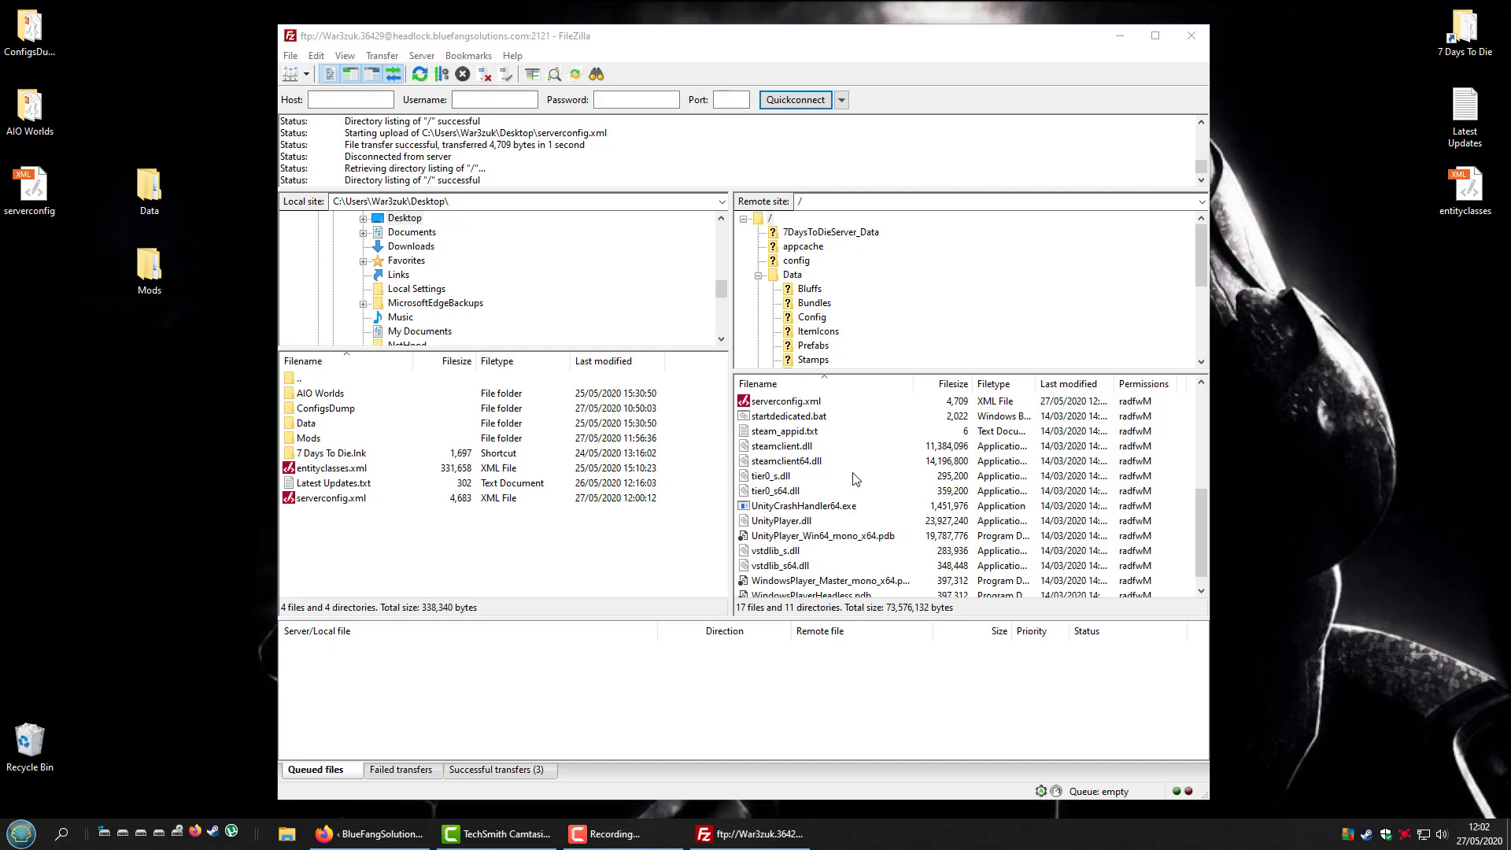